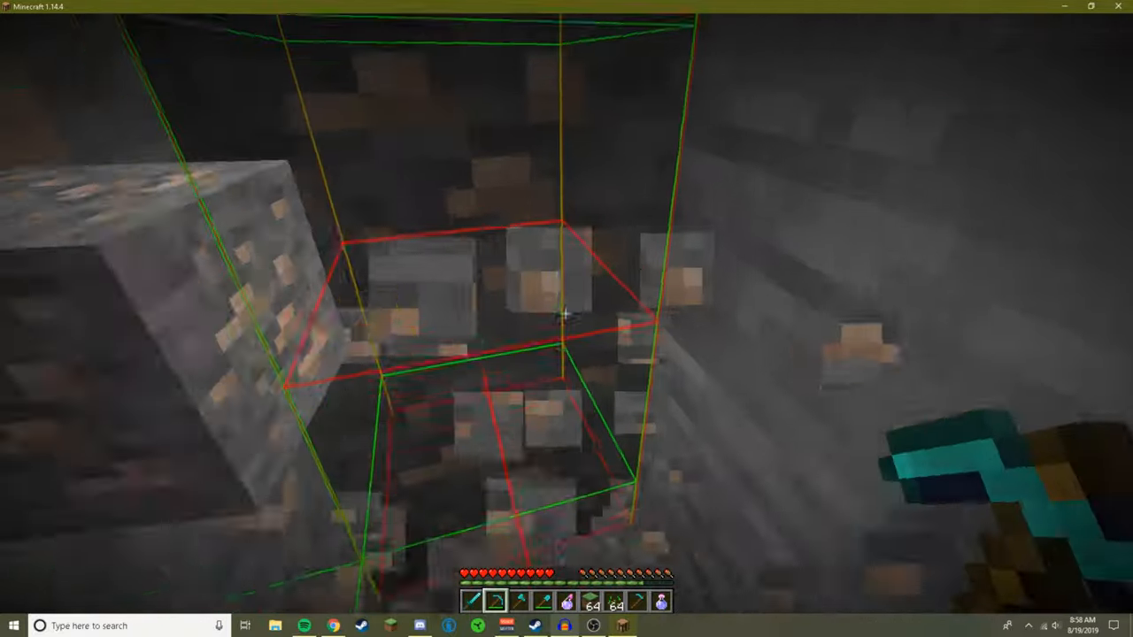
# - Run #cancel in chat to stop Baritone's diamond mining path
pyautogui.press('e')
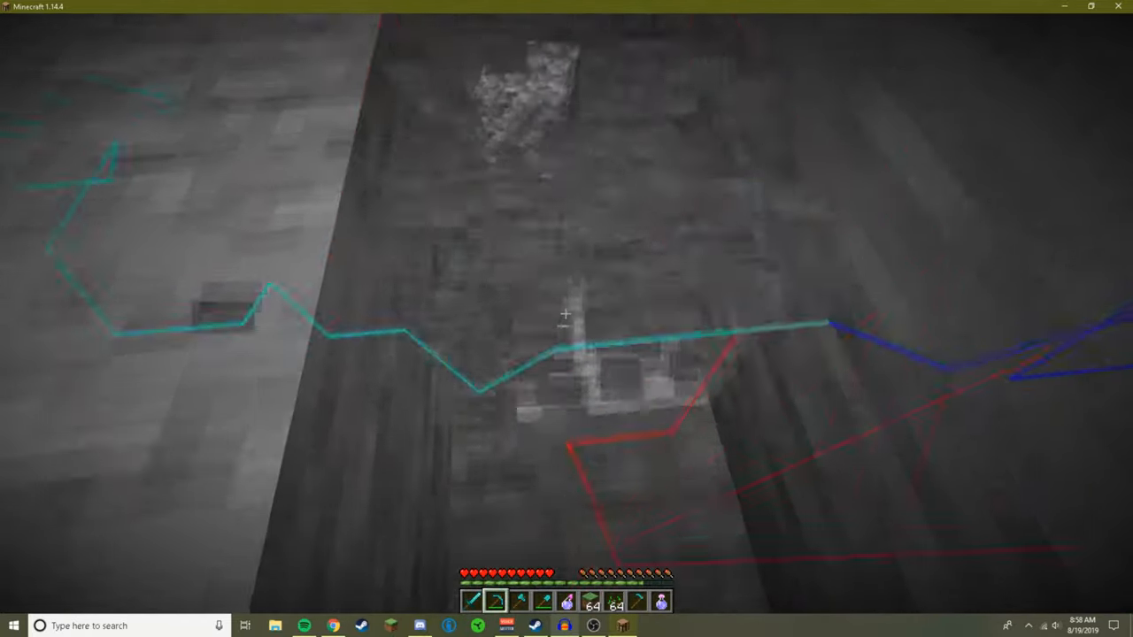
pyautogui.moveTo(566, 313)
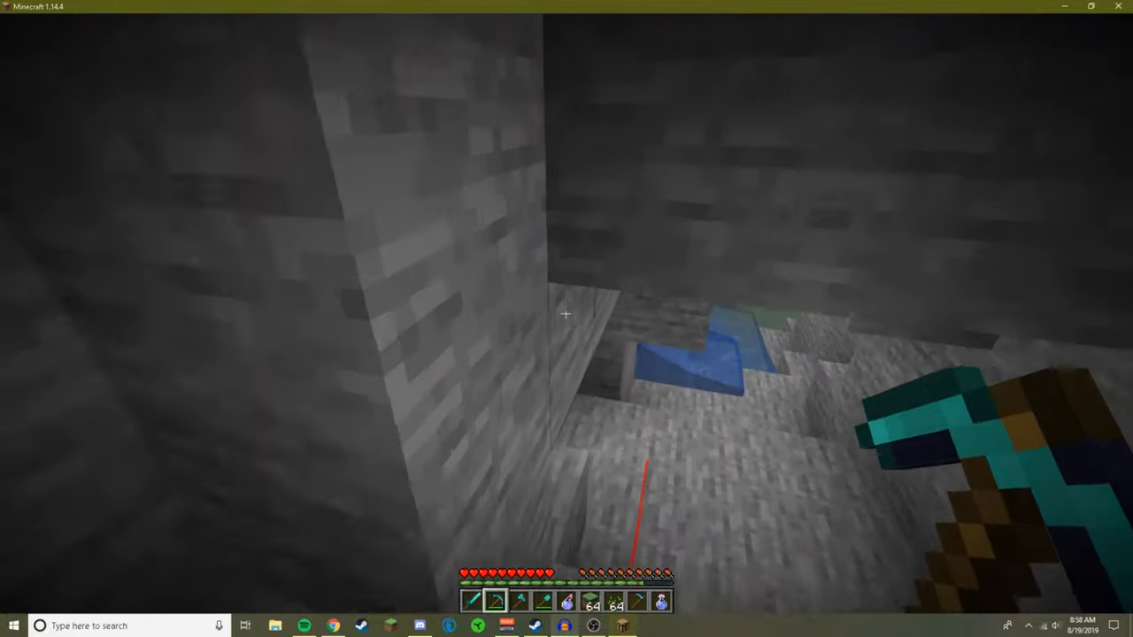
pyautogui.moveTo(566, 319)
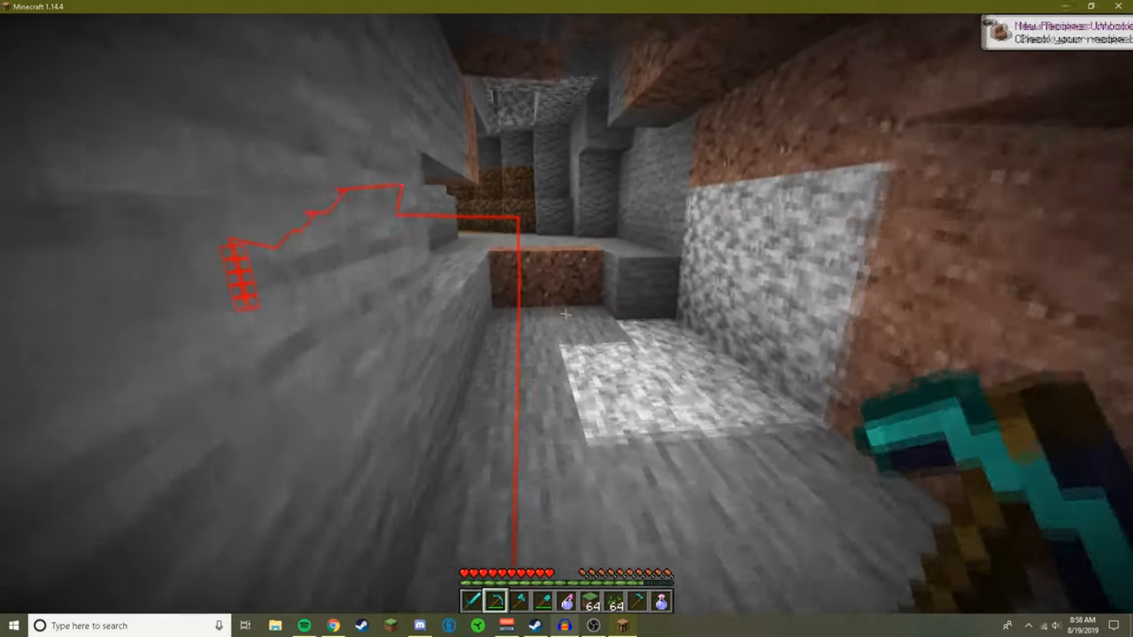
pyautogui.write('#ca')
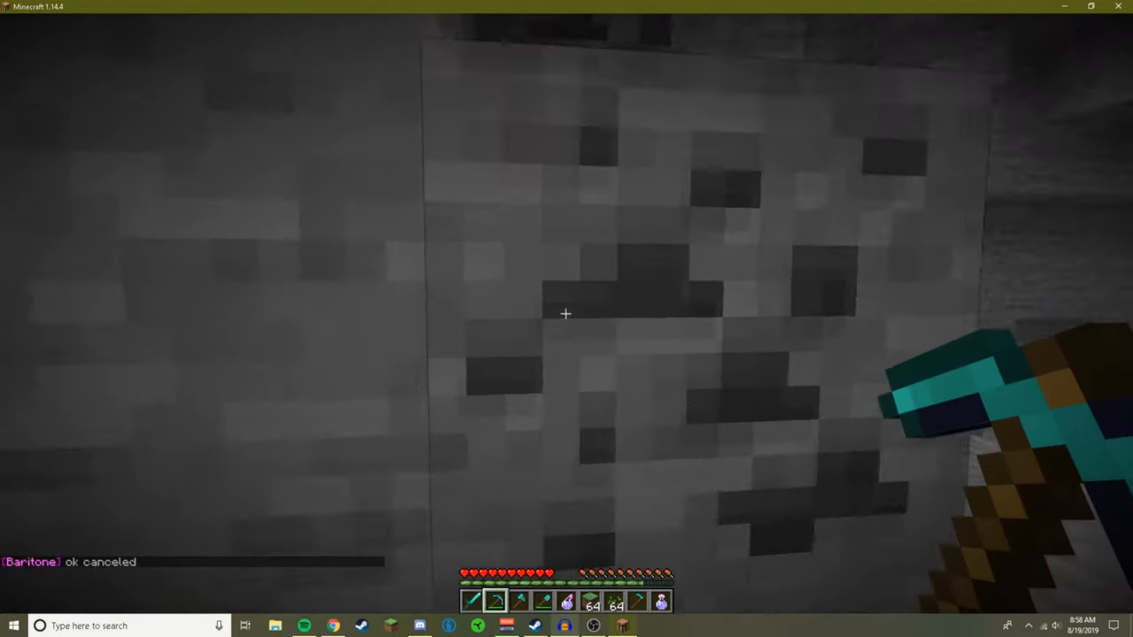
# - Leave the game to view Baritone's USAGE.md and search the web for winrar
pyautogui.press('Escape')
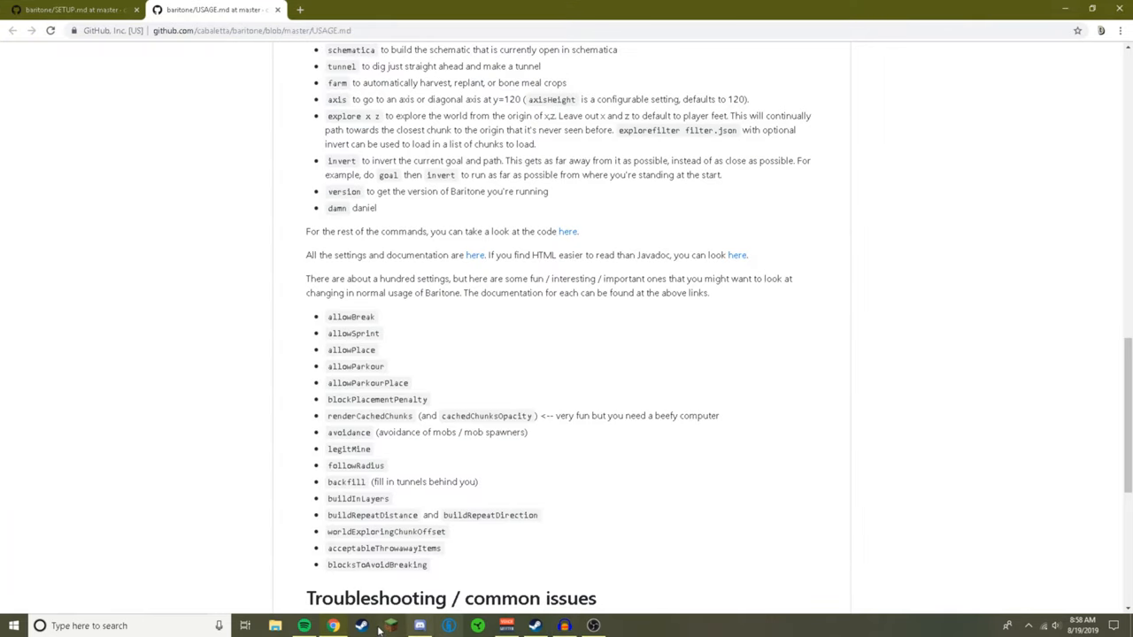
pyautogui.moveTo(782, 601)
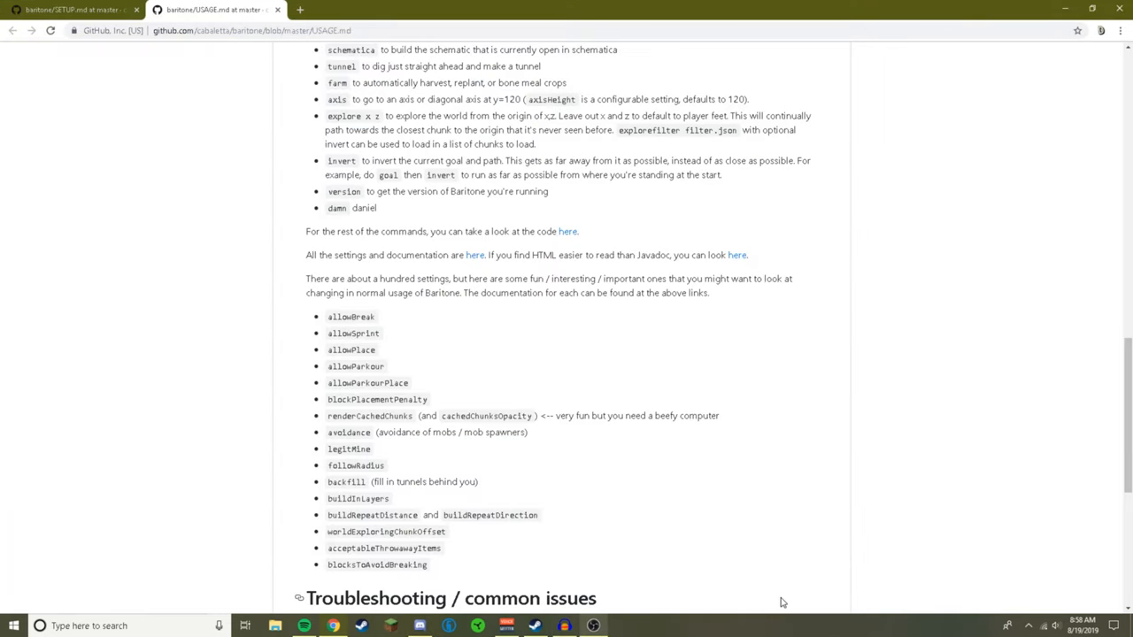
pyautogui.moveTo(507, 626)
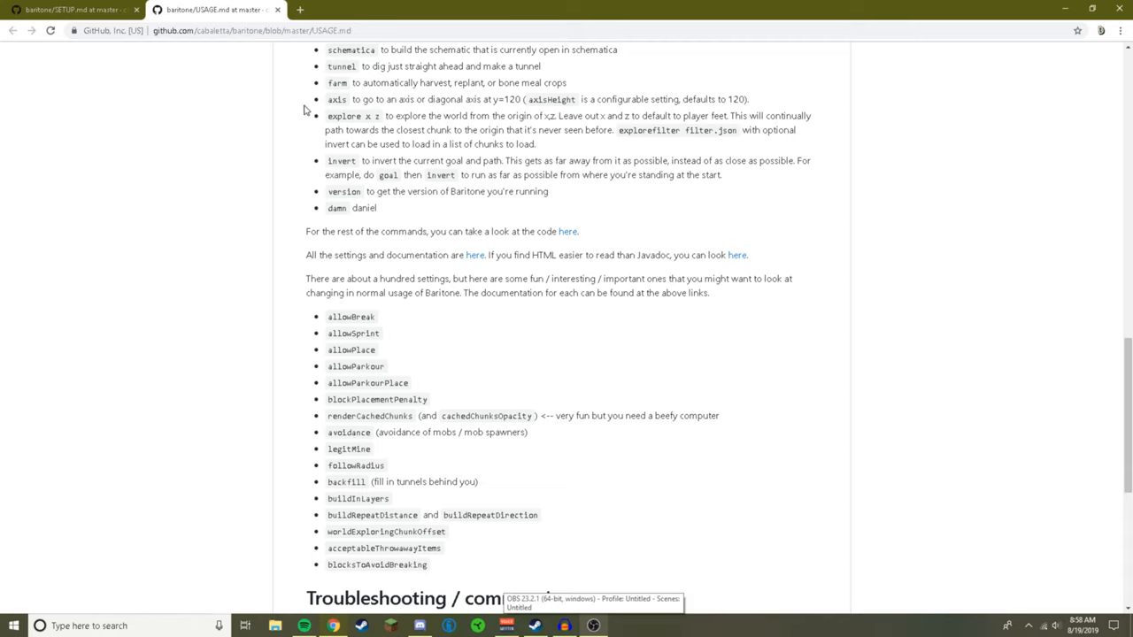
pyautogui.moveTo(205, 148)
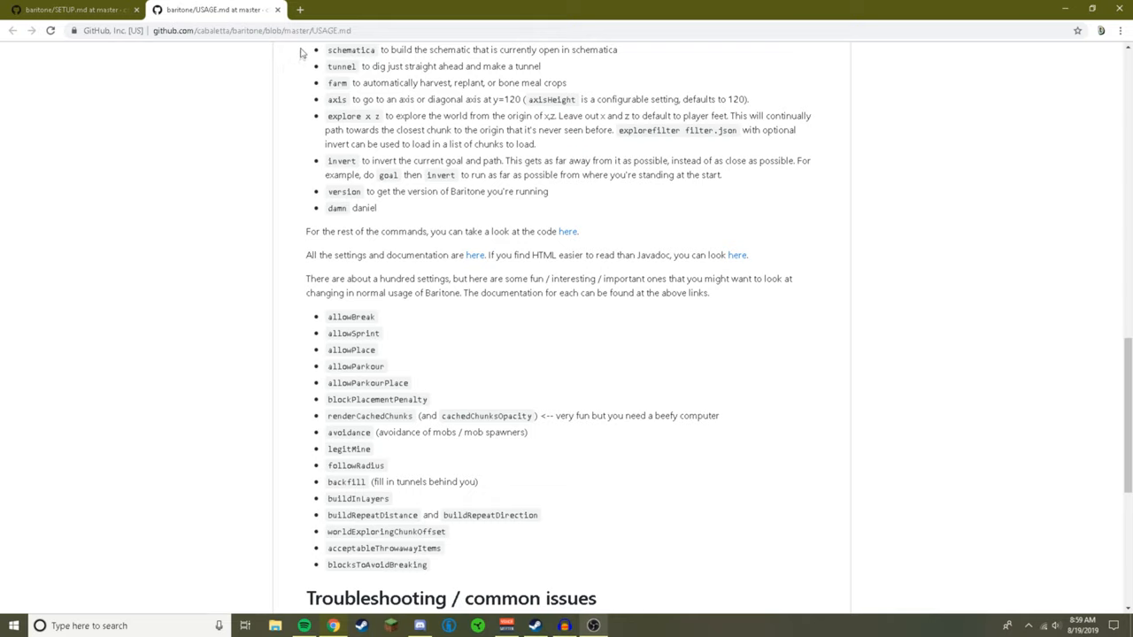
pyautogui.moveTo(305, 12)
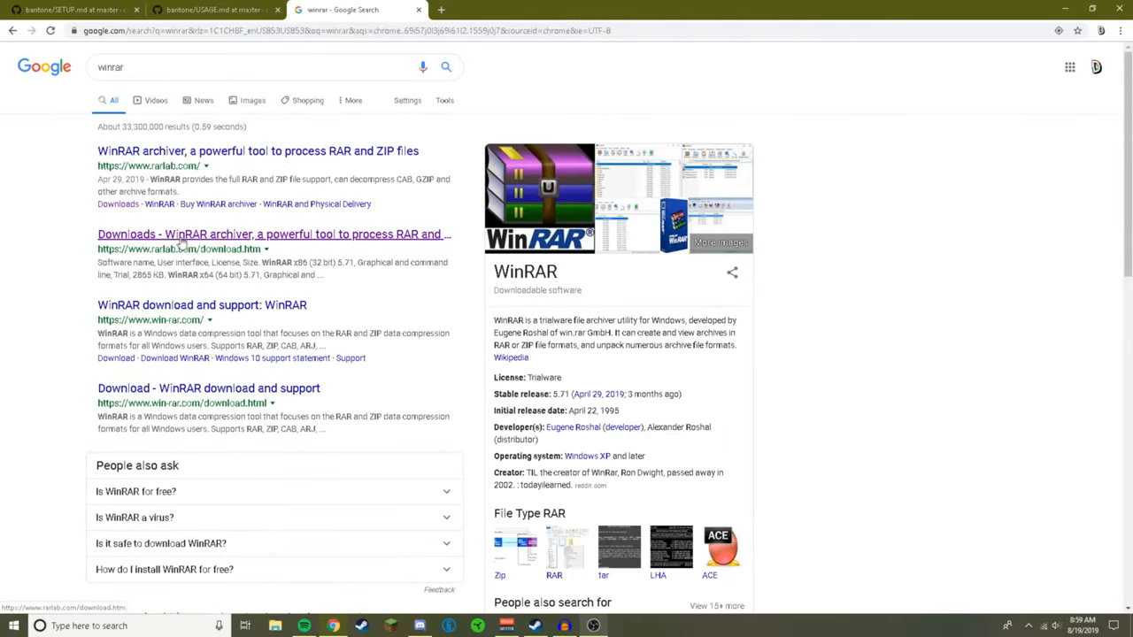
# - Show SETUP.md's Installation section with the 1.14.4 download link
pyautogui.click(70, 10)
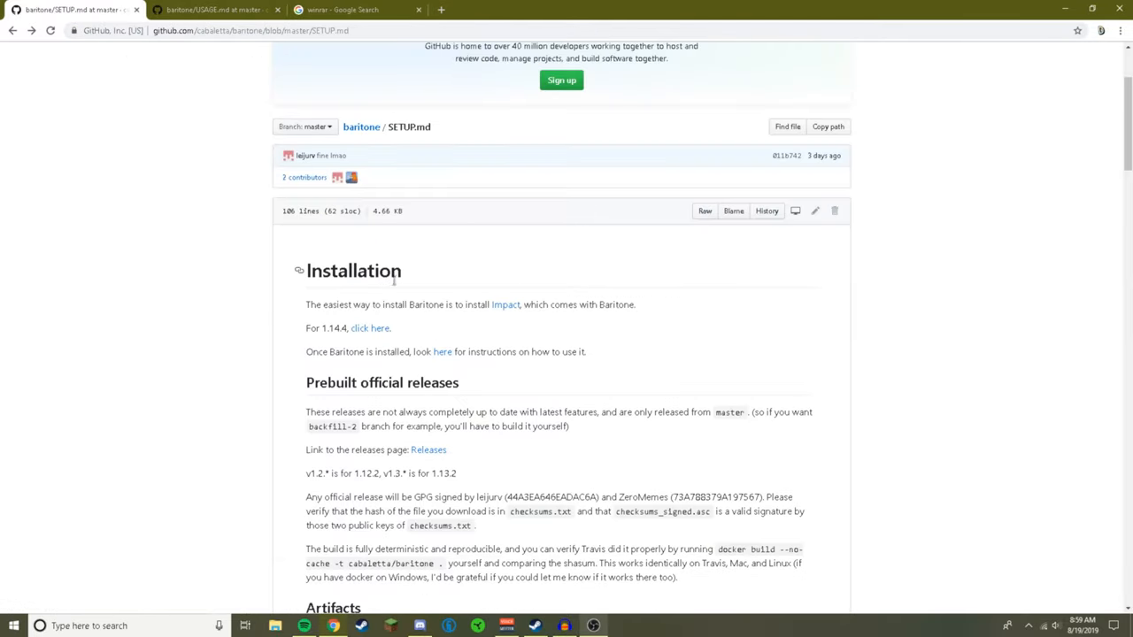
pyautogui.moveTo(75, 10)
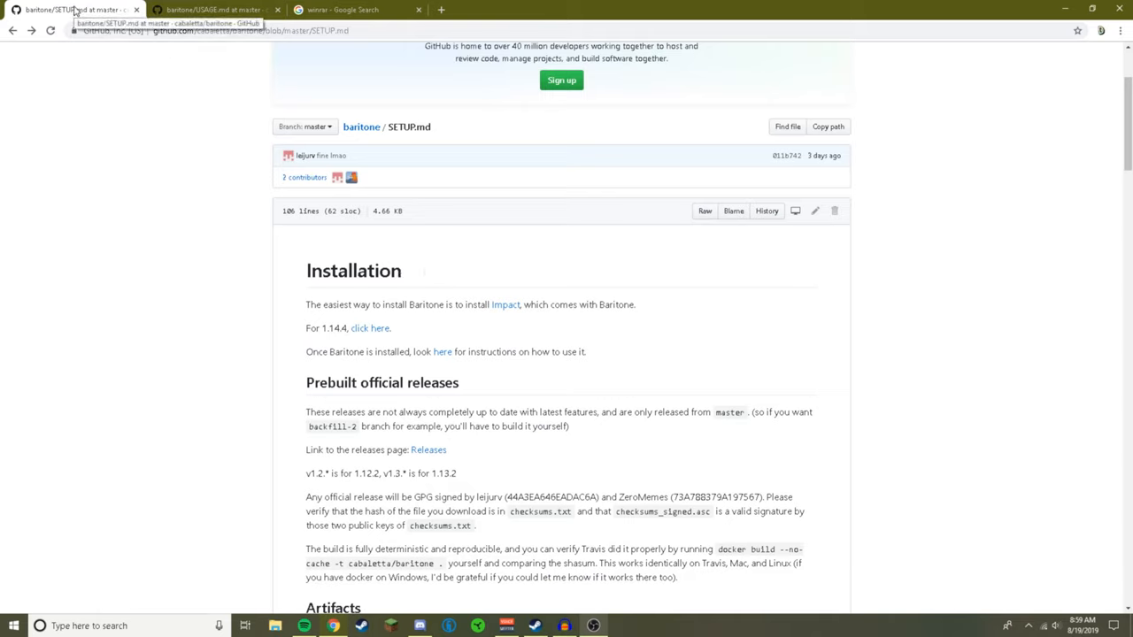
pyautogui.moveTo(62, 28)
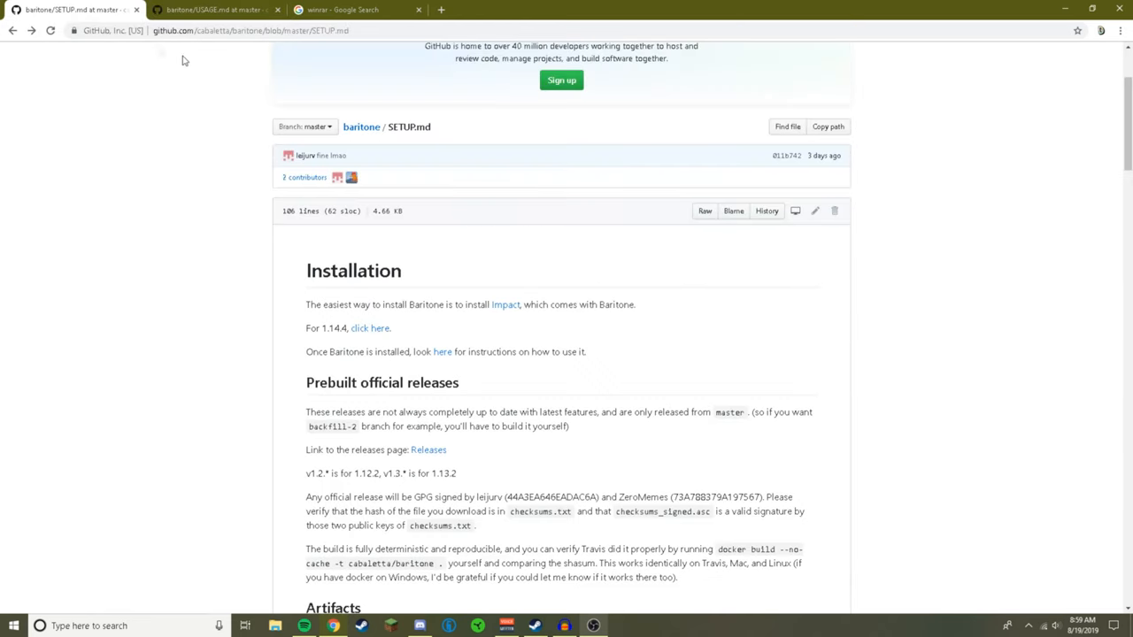
pyautogui.moveTo(329, 155)
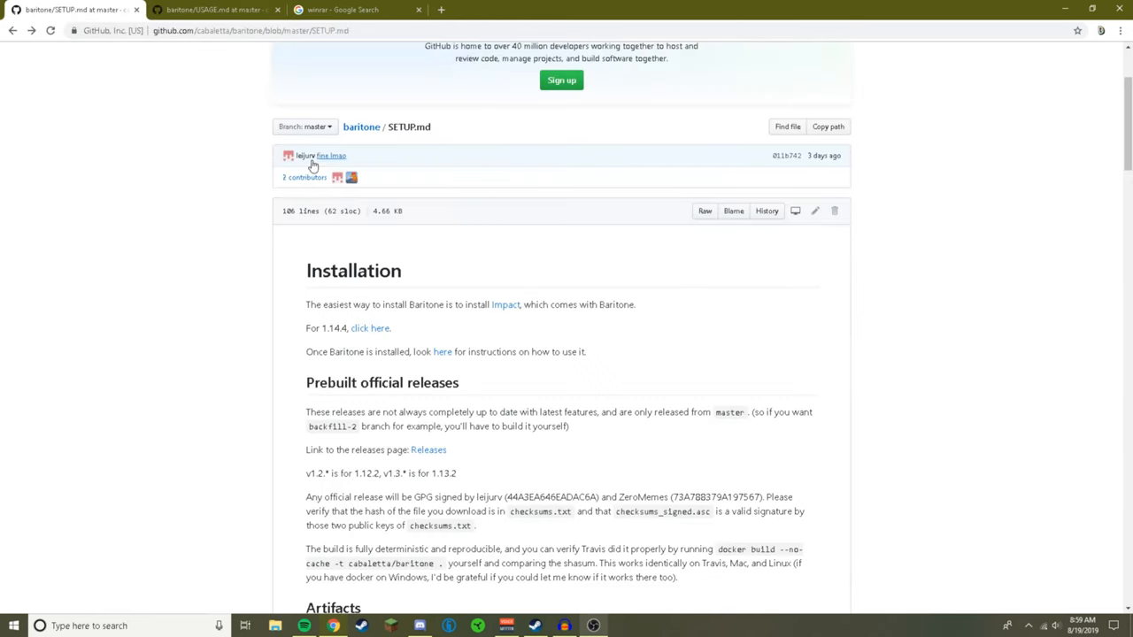
pyautogui.scroll(3)
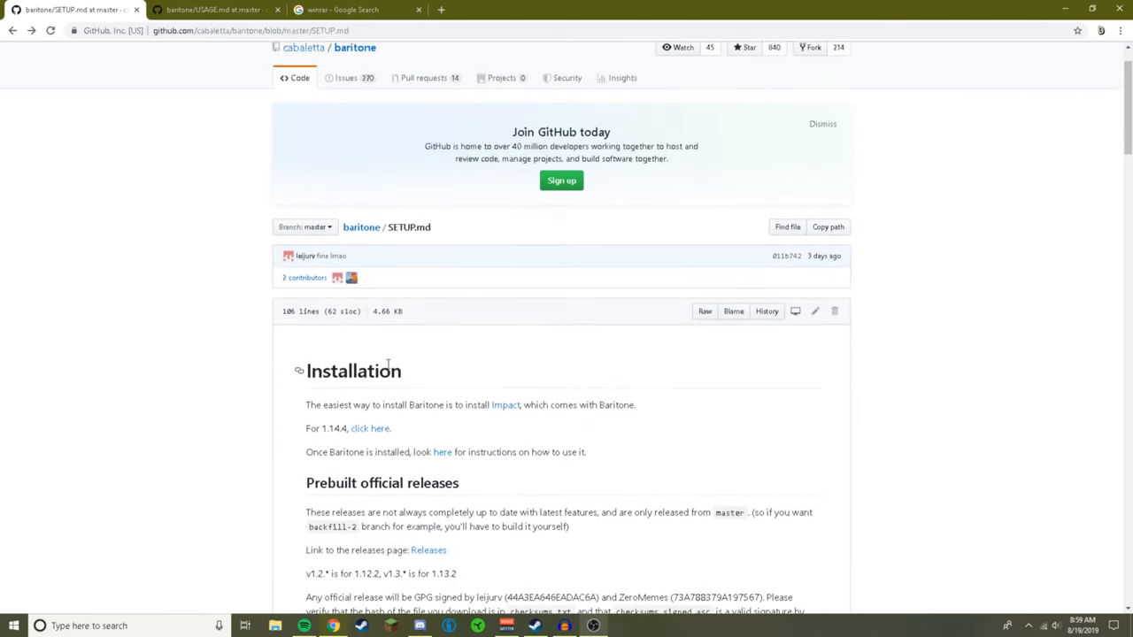
pyautogui.moveTo(368, 428)
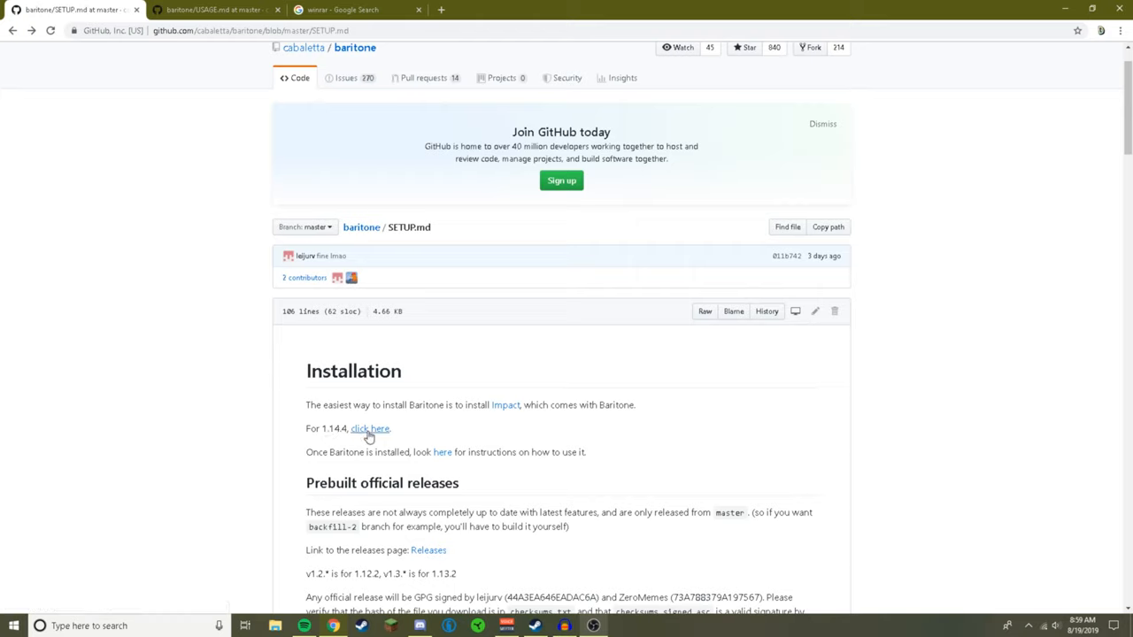
pyautogui.moveTo(368, 428)
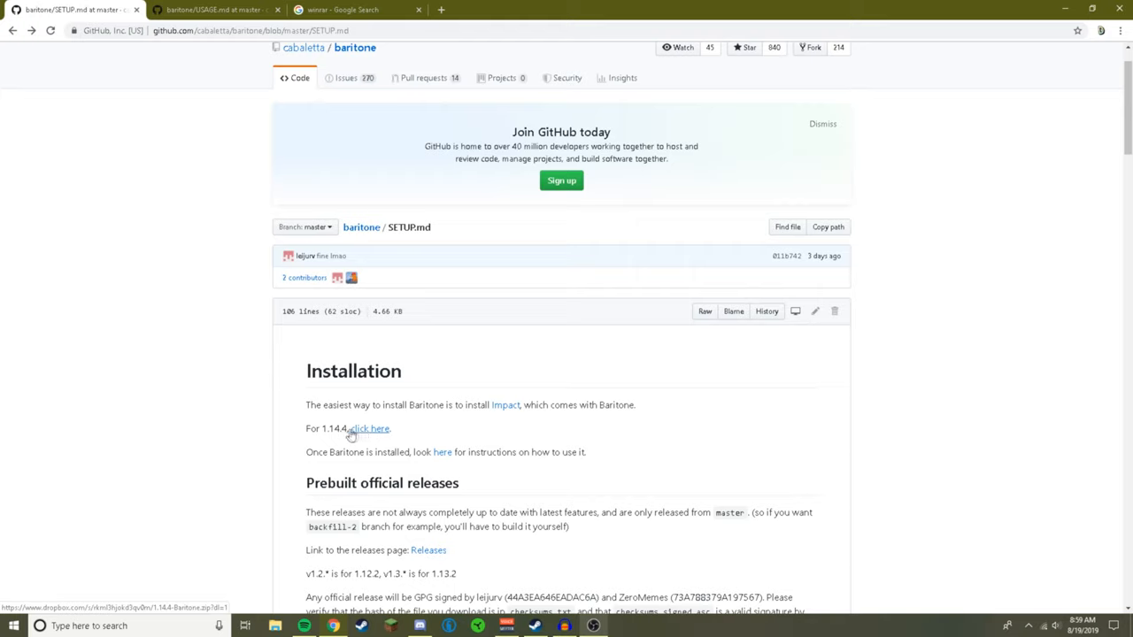
pyautogui.moveTo(371, 435)
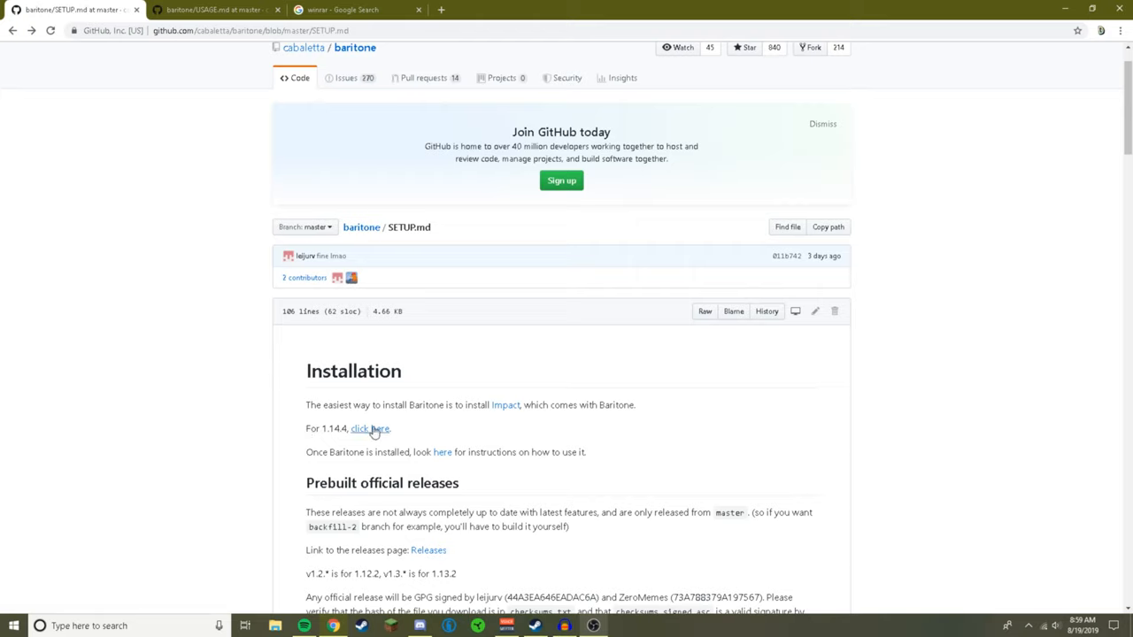
pyautogui.moveTo(368, 428)
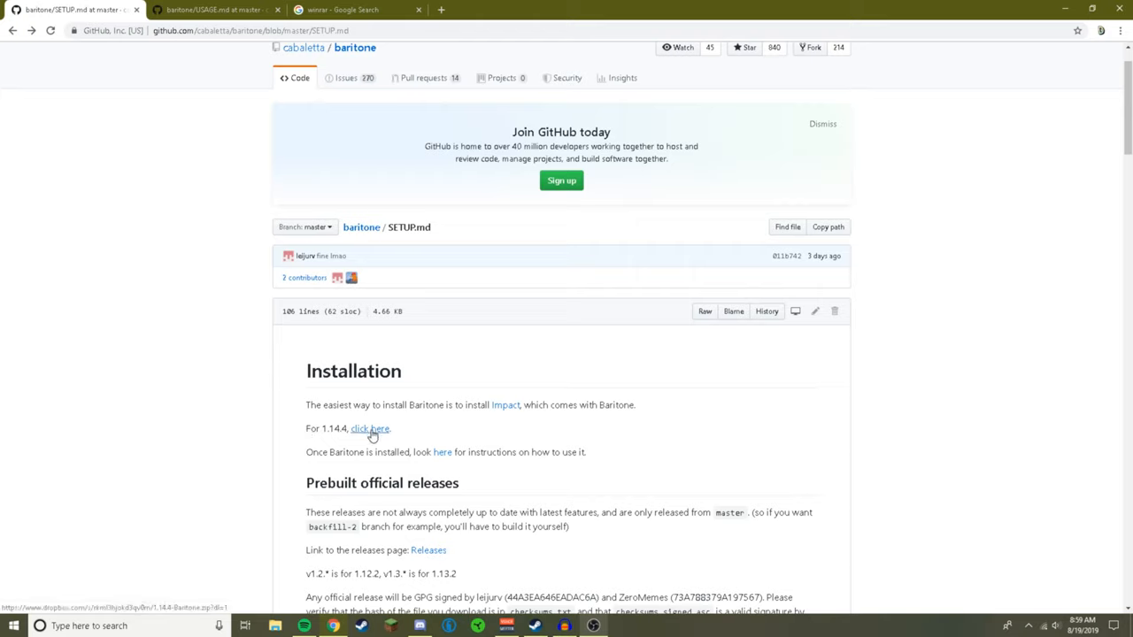
# - Download the Baritone 1.14.4 zip from the 'click here' link and view it in WinRAR
pyautogui.click(369, 428)
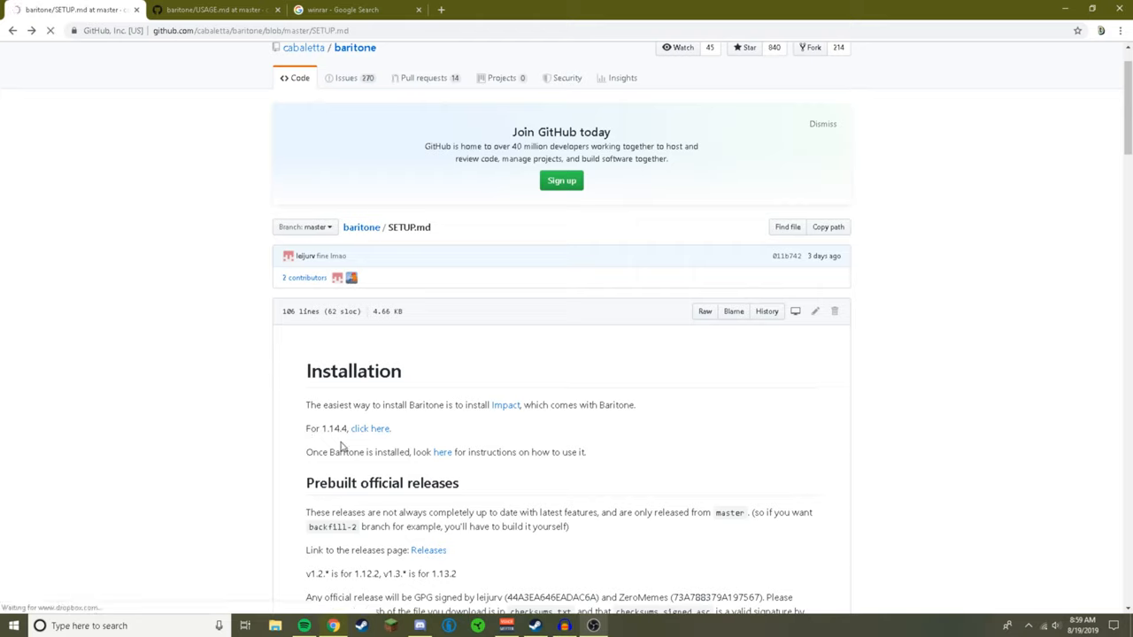
pyautogui.click(369, 429)
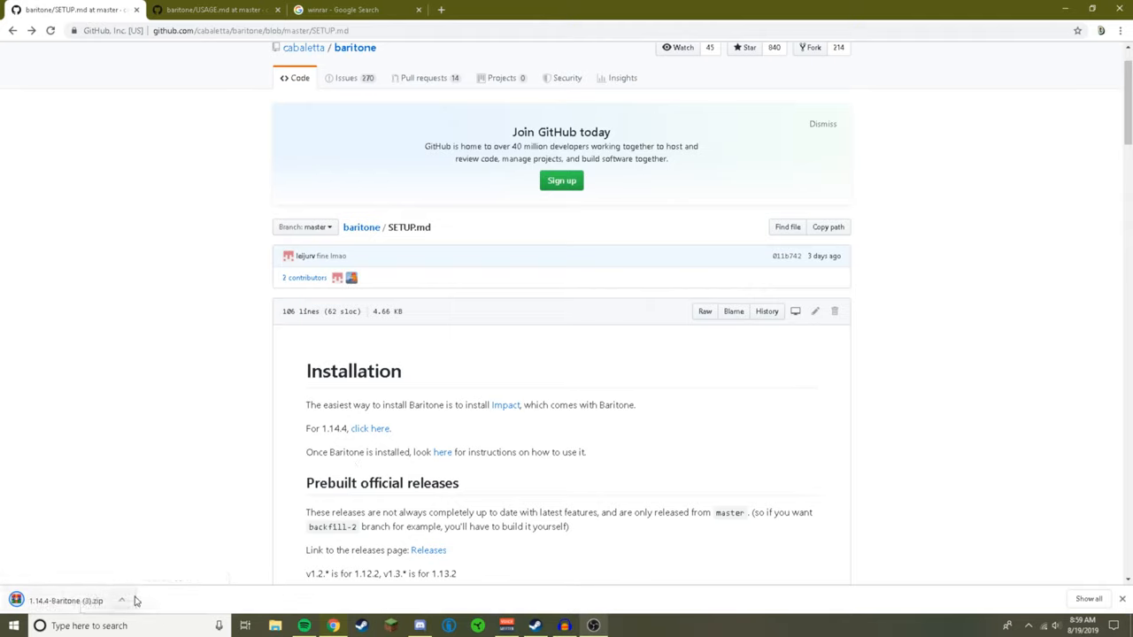
pyautogui.moveTo(71, 577)
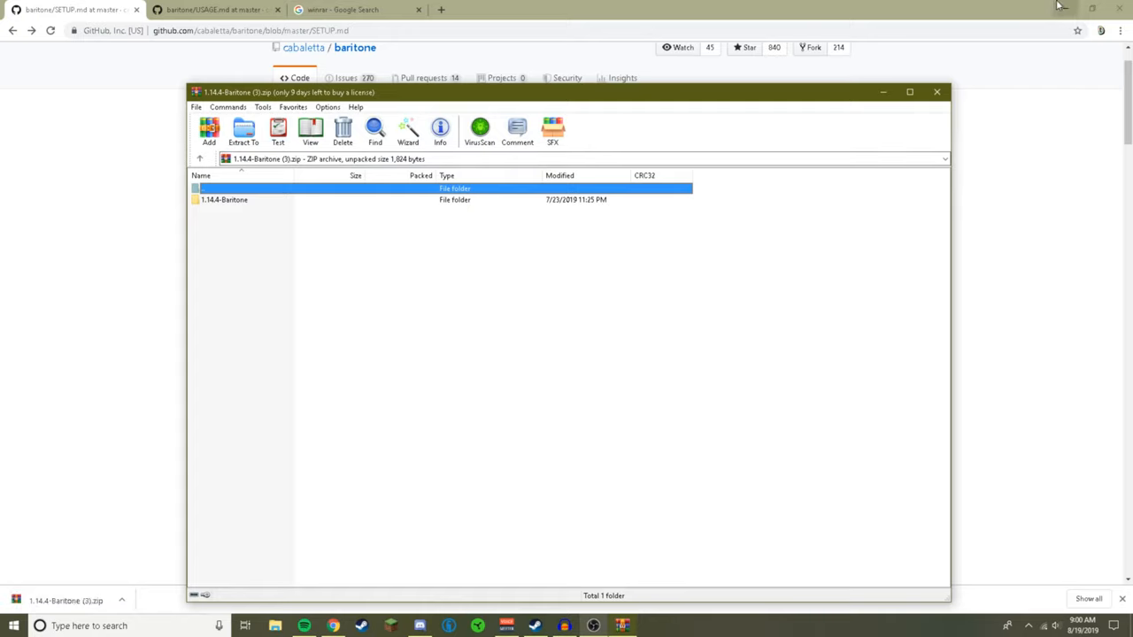
pyautogui.moveTo(1073, 7)
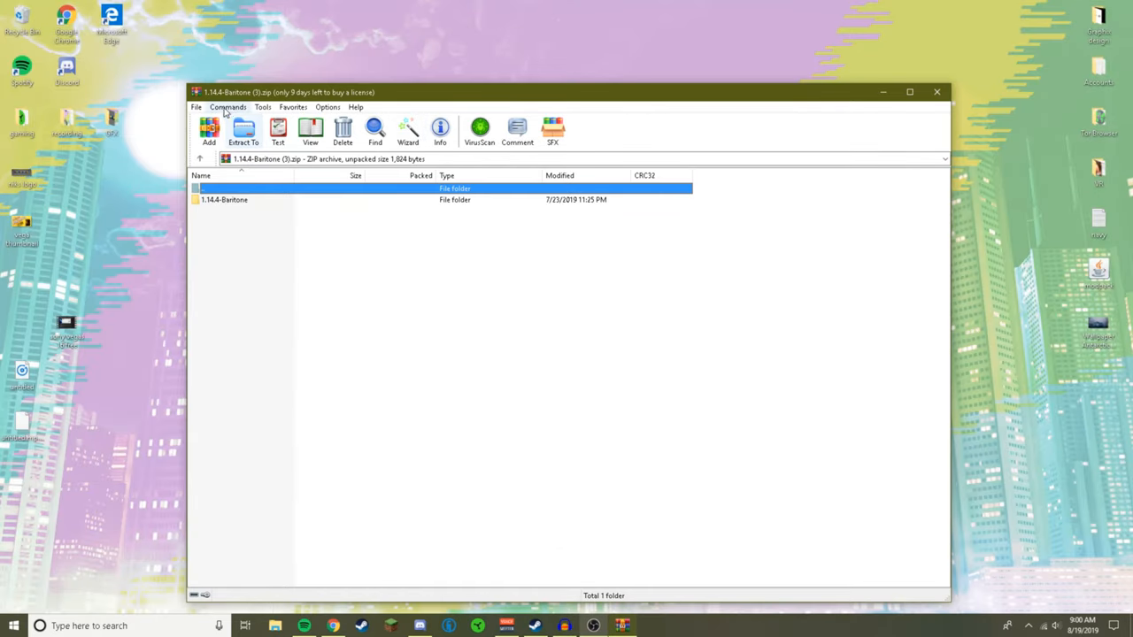
# - Navigate via %appdata% to Roaming > .minecraft > versions
pyautogui.click(223, 199)
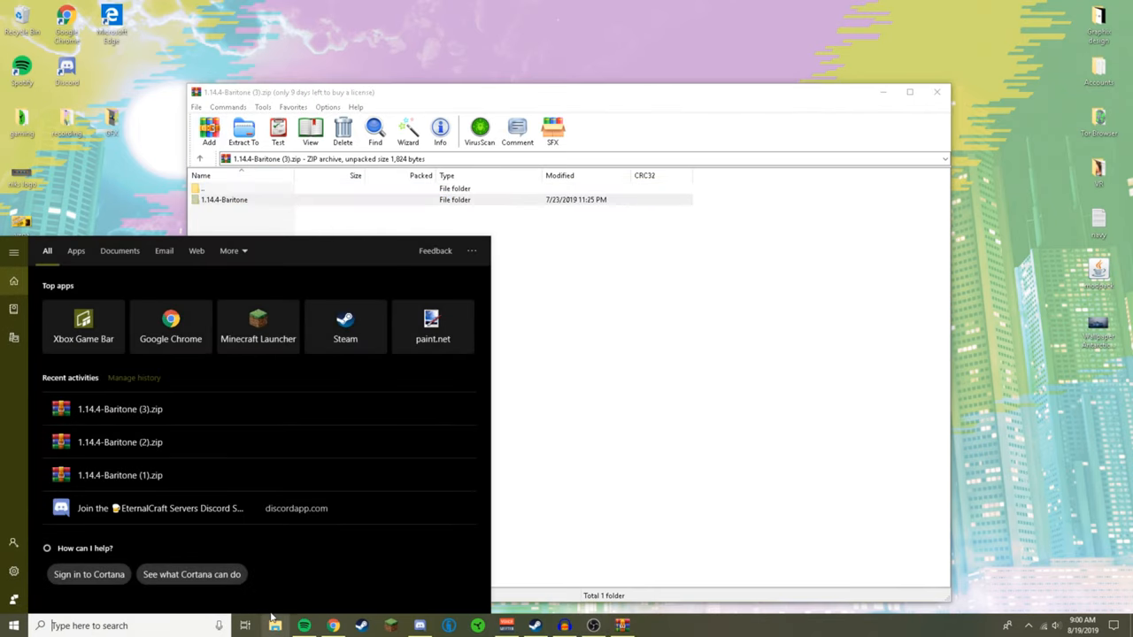
pyautogui.write('%a')
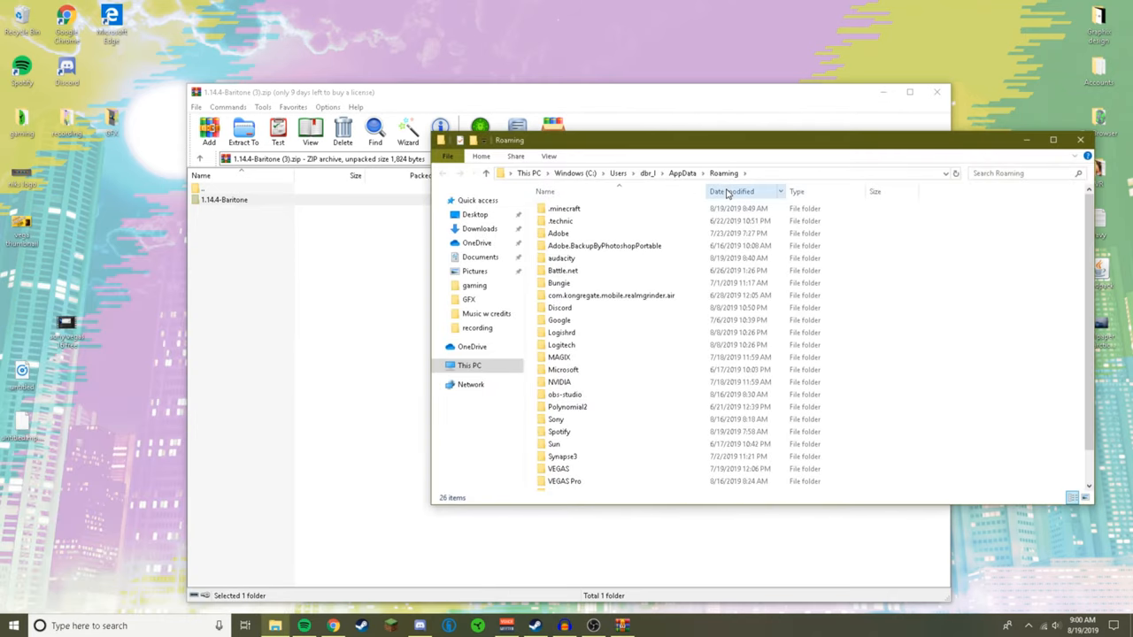
pyautogui.moveTo(644, 180)
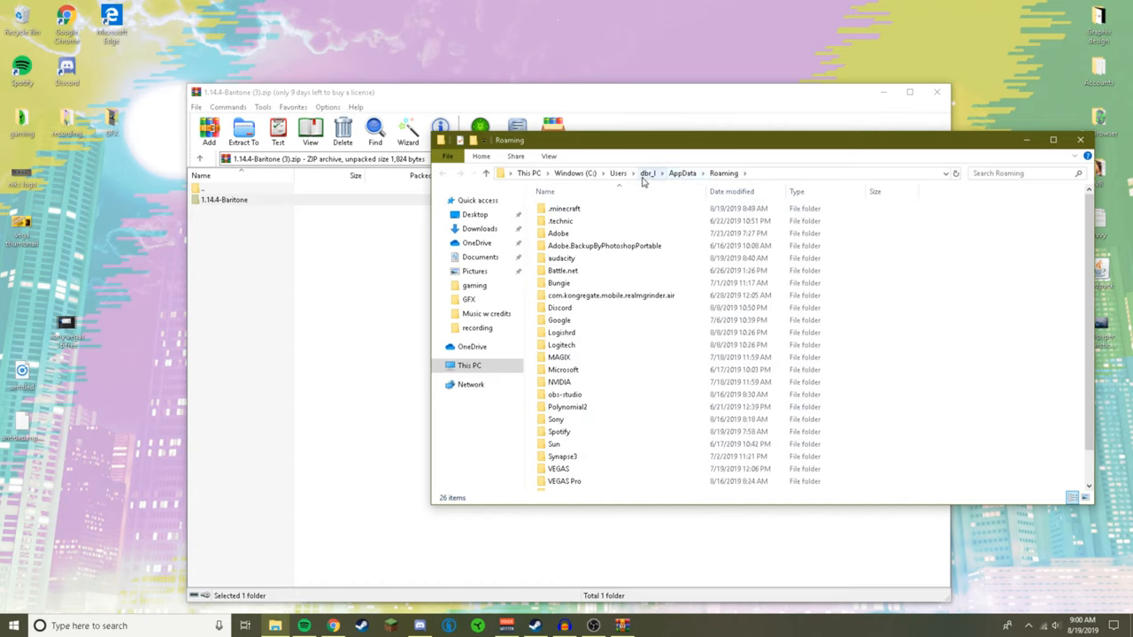
pyautogui.click(683, 173)
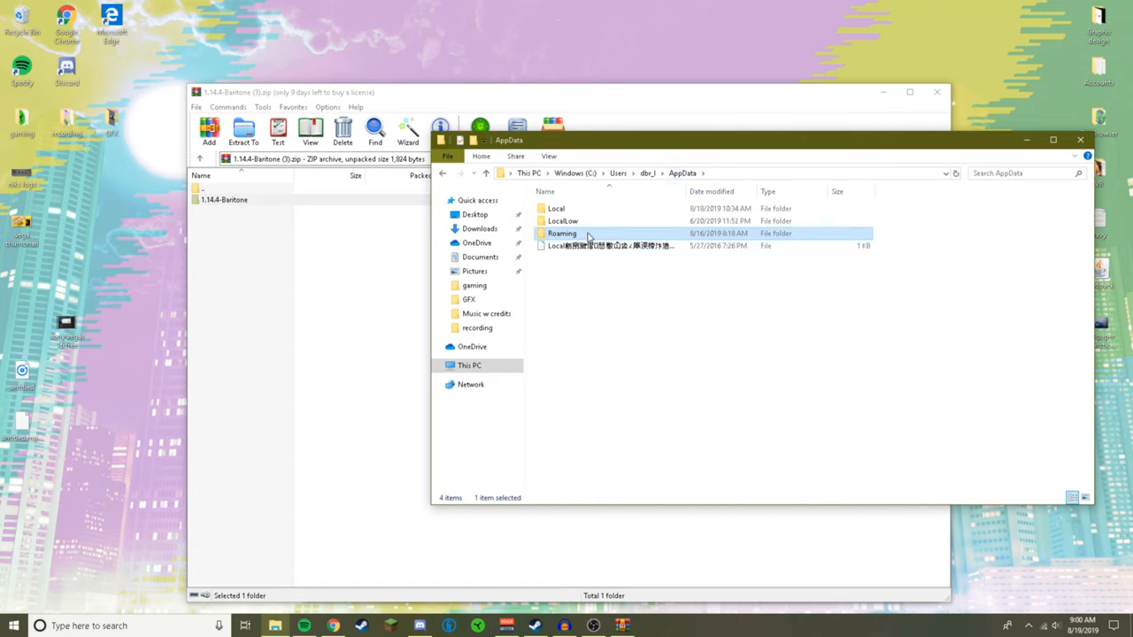
pyautogui.doubleClick(562, 233)
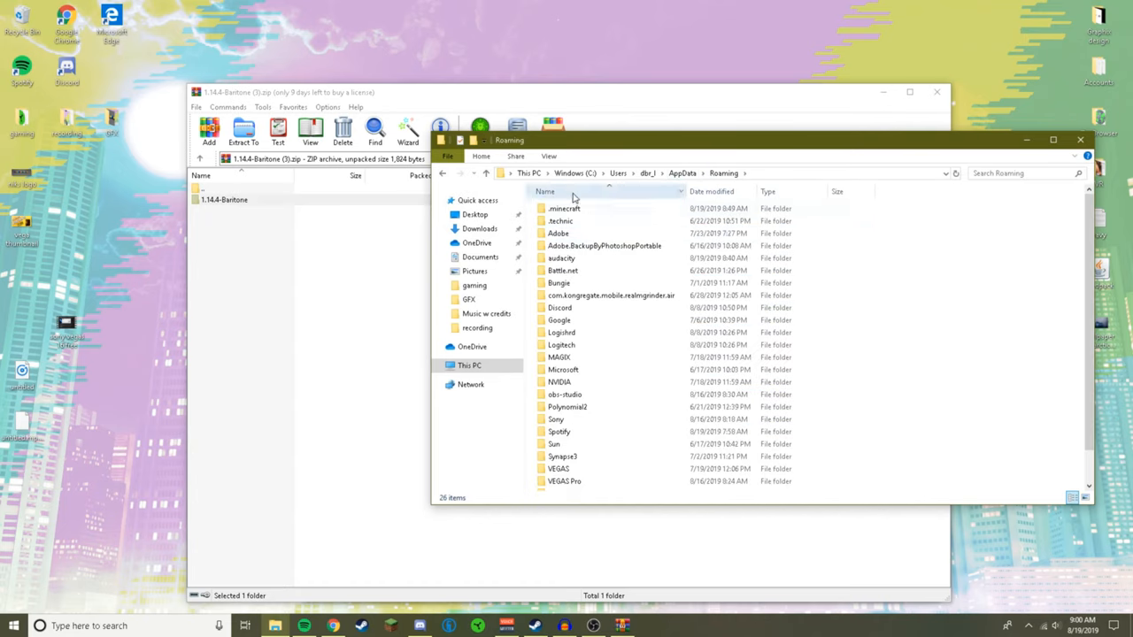
pyautogui.doubleClick(563, 209)
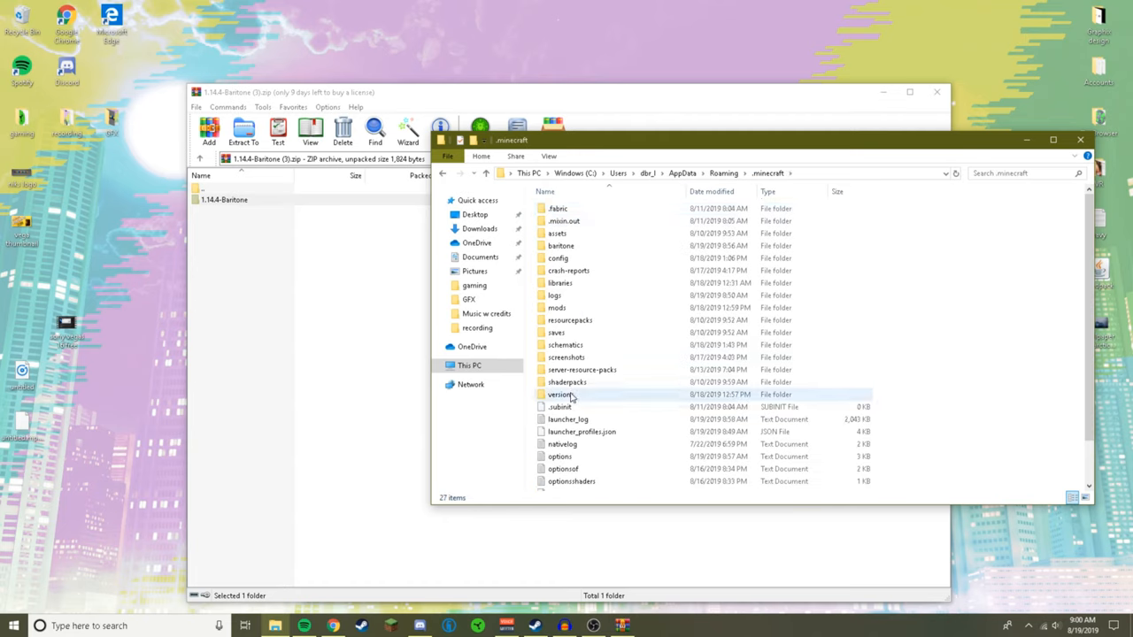
pyautogui.doubleClick(559, 393)
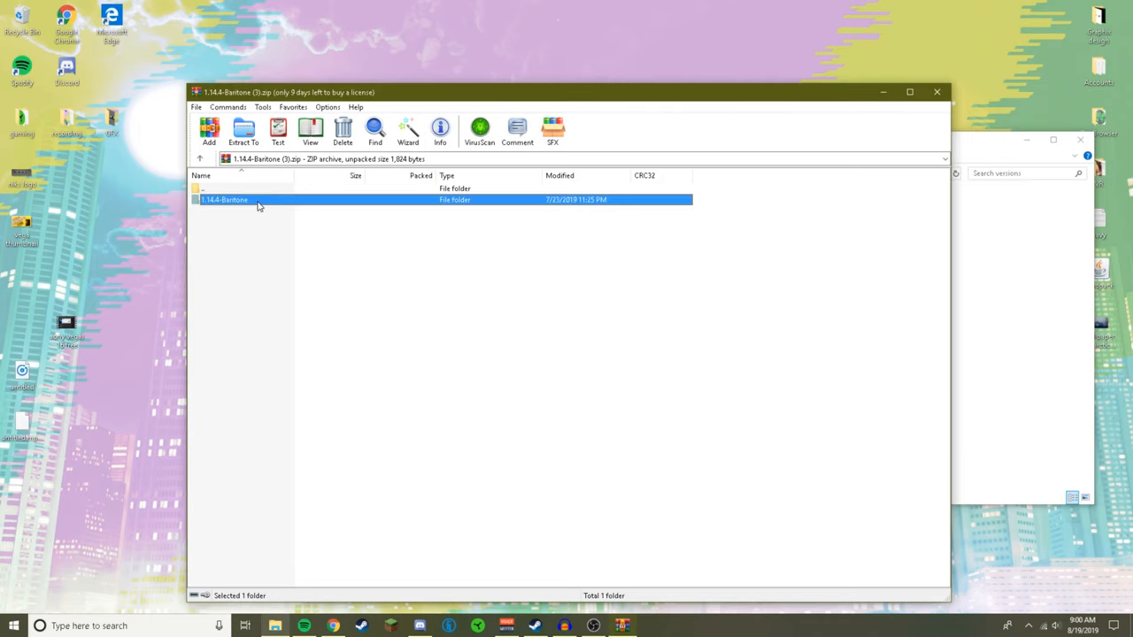
pyautogui.moveTo(973, 301)
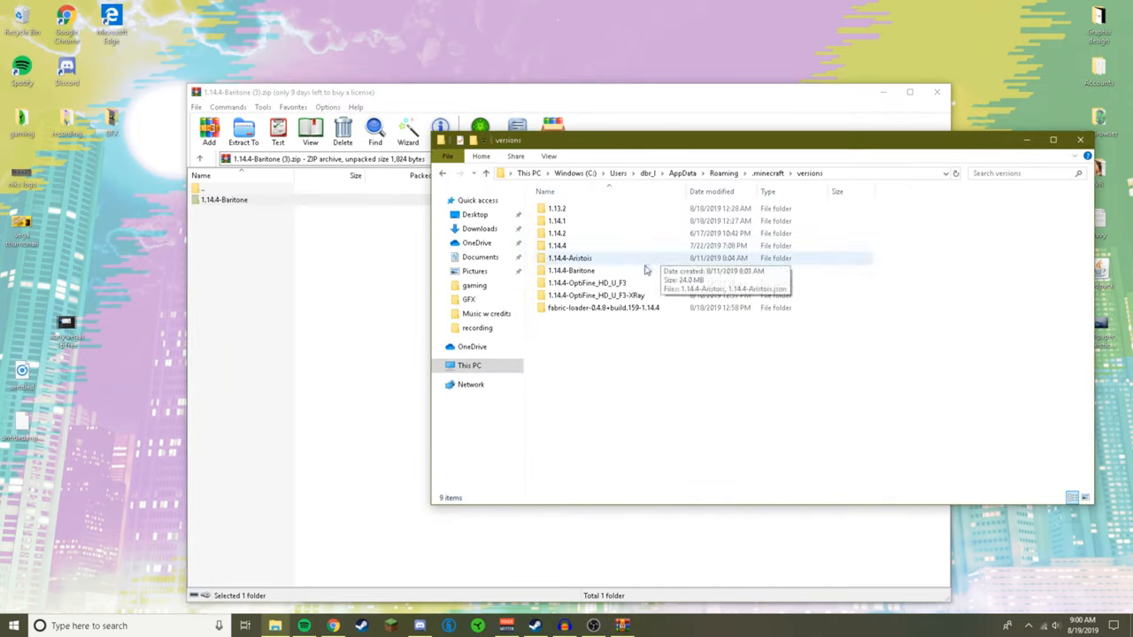
# - Confirm the 1.14.4-Baritone folder now sits in the versions folder
pyautogui.click(571, 269)
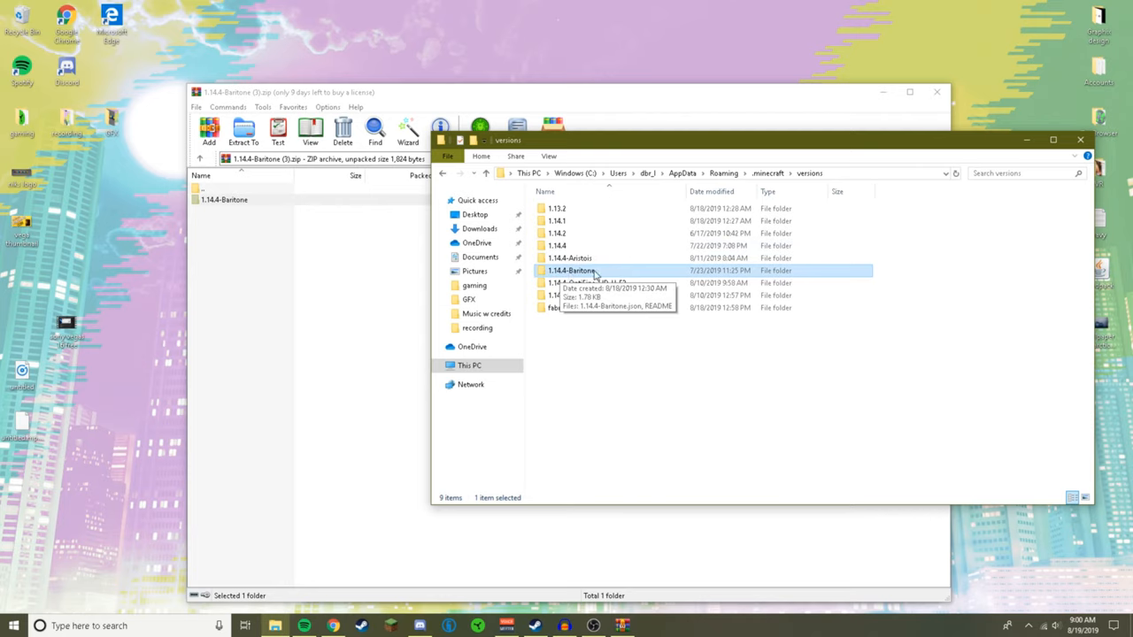
pyautogui.moveTo(712, 115)
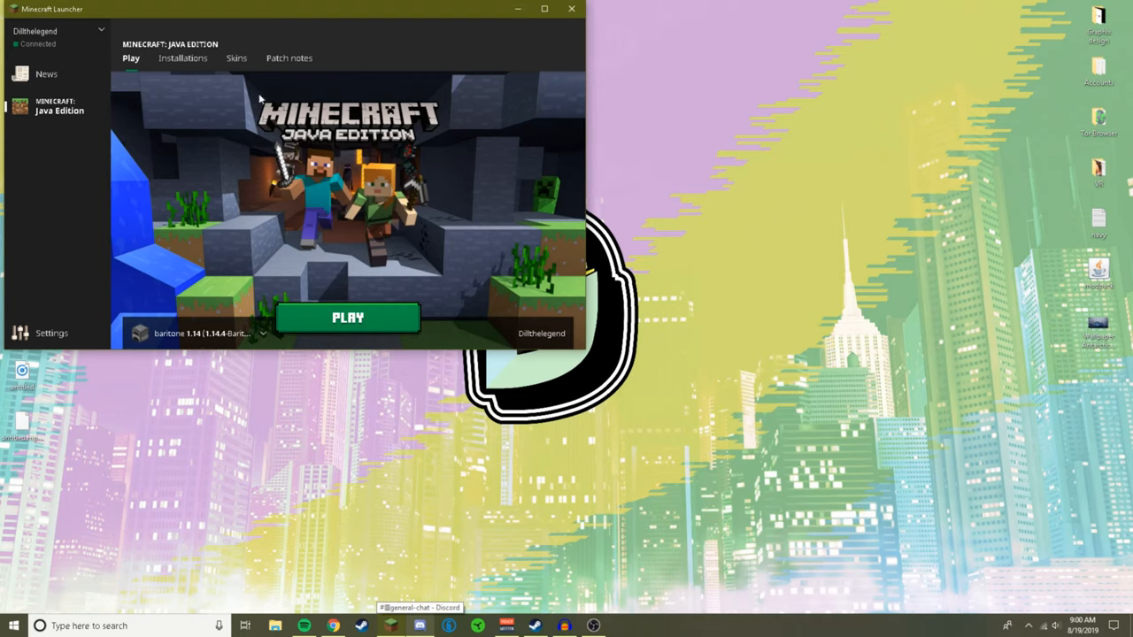
# - Create a new installation named 'aesjry' using release 1.14.4-Baritone
pyautogui.click(182, 57)
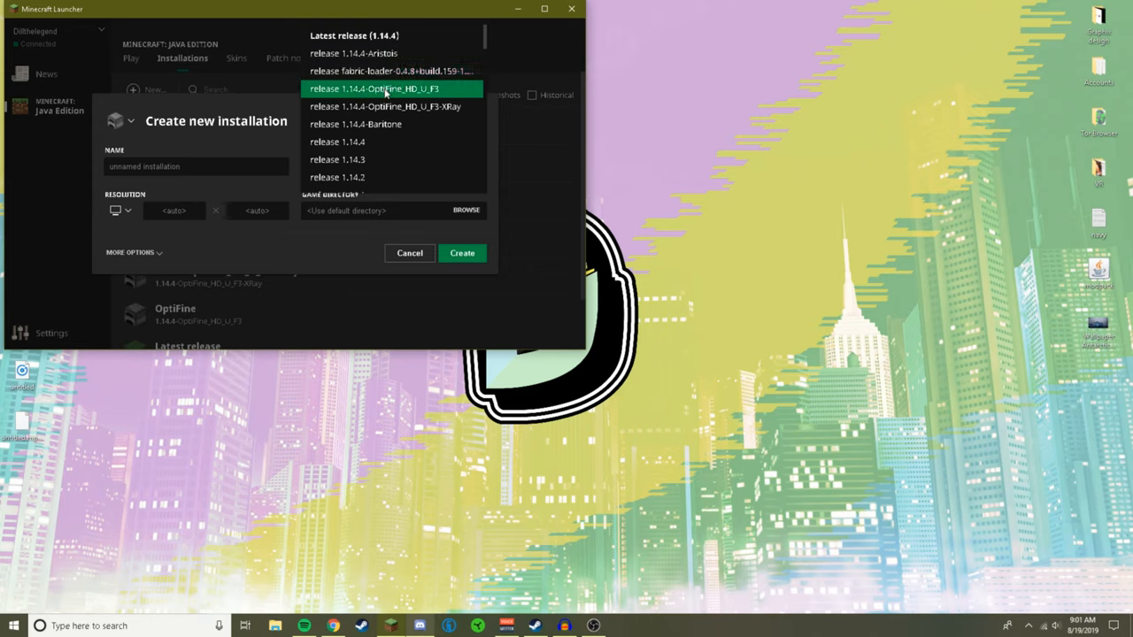
pyautogui.click(354, 124)
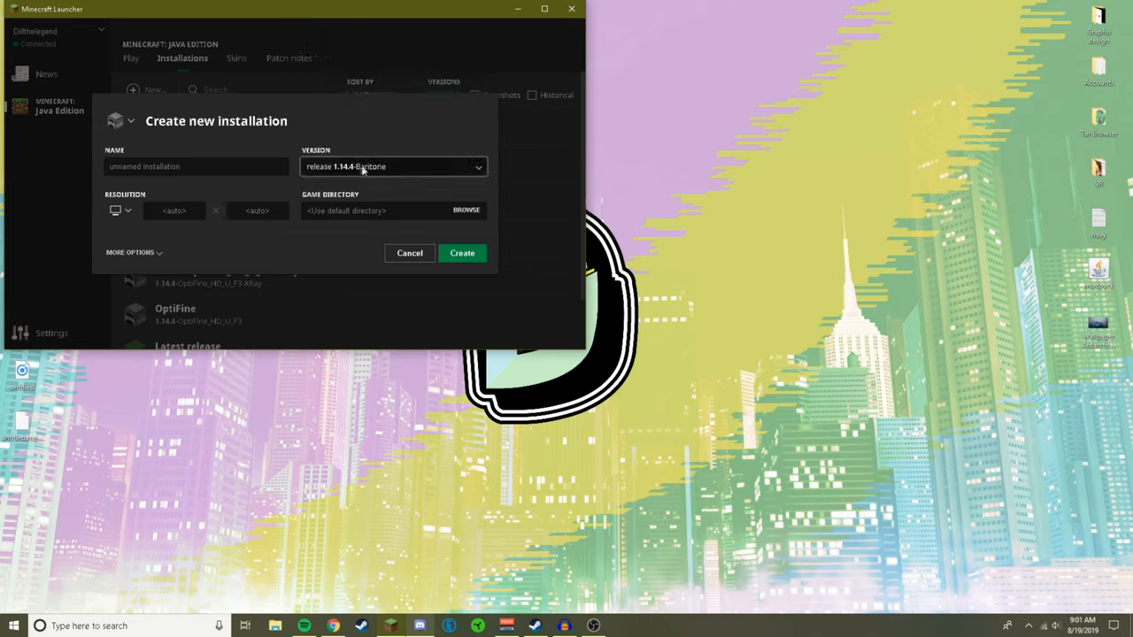
pyautogui.click(194, 166)
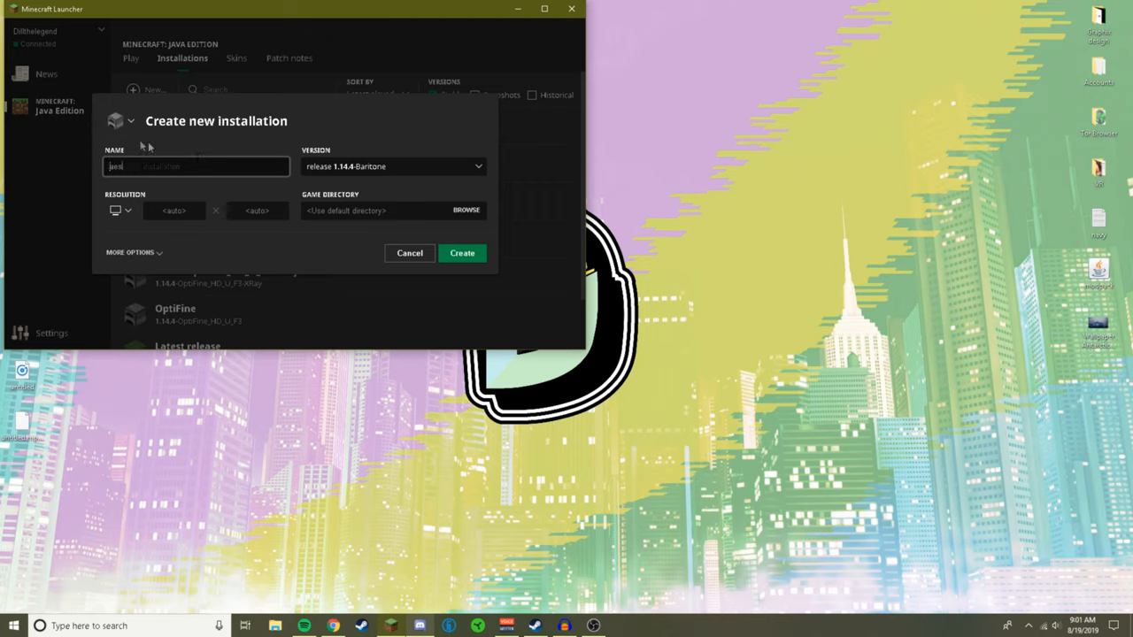
pyautogui.write('aesjry')
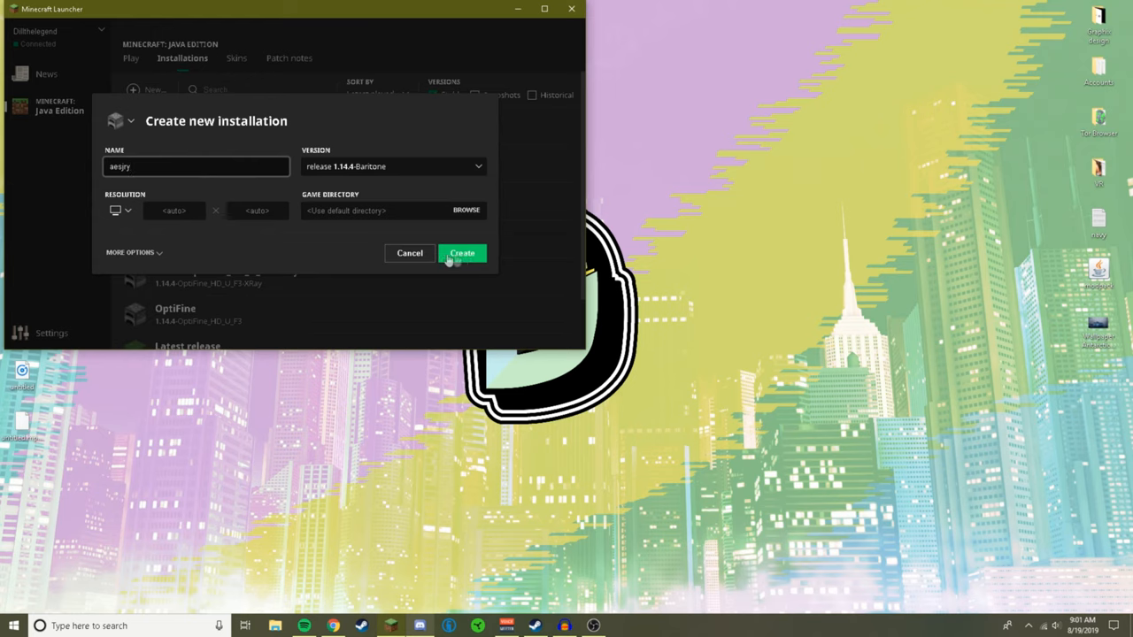
pyautogui.click(462, 253)
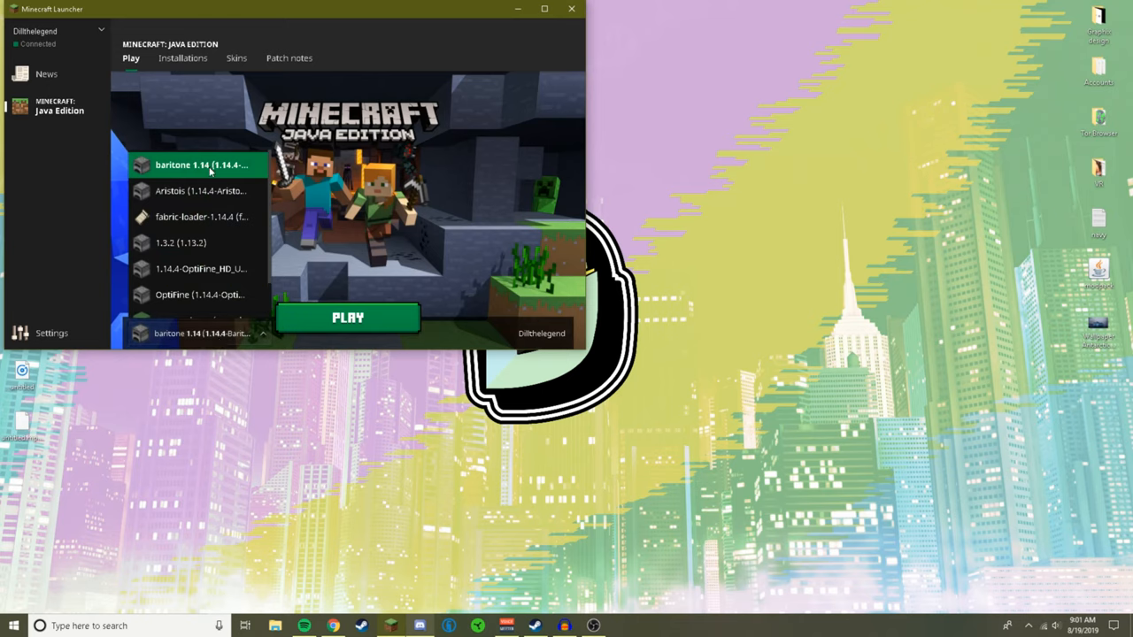
# - Select the Baritone installation next to PLAY and launch it
pyautogui.click(347, 318)
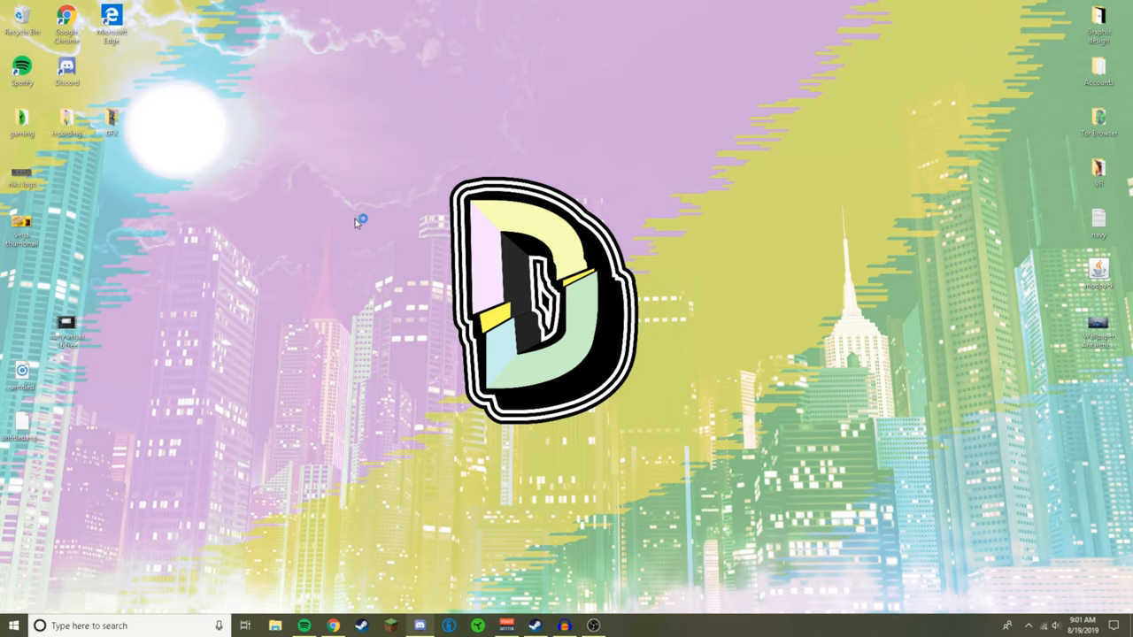
pyautogui.moveTo(358, 222)
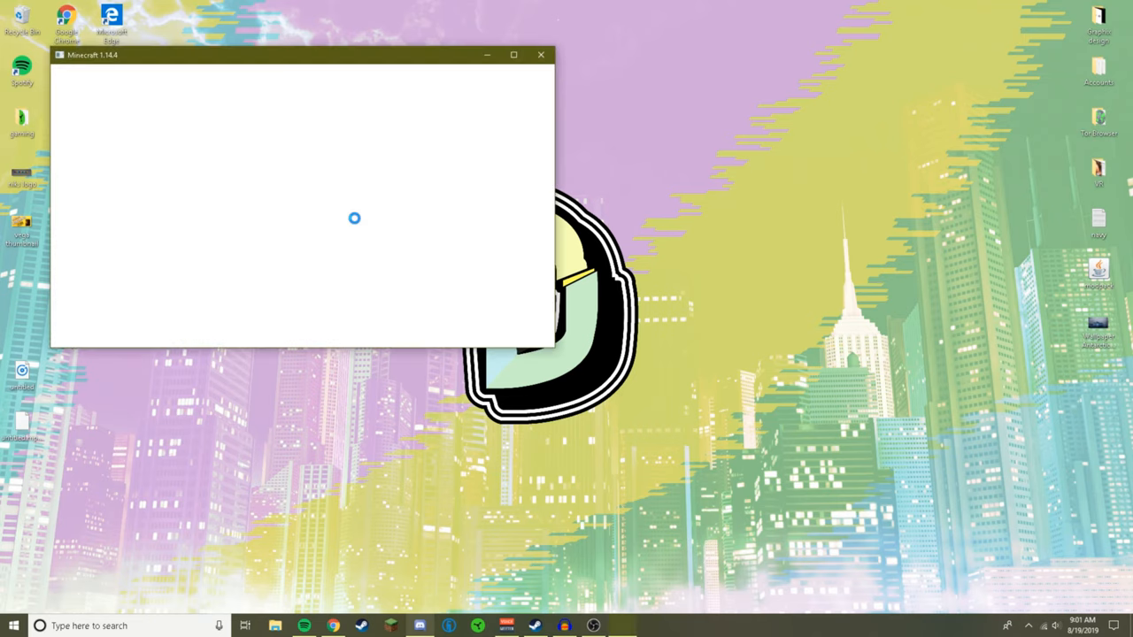
# - Enlarge the Minecraft window and show Baritone's command list in chat
pyautogui.moveTo(301, 53); pyautogui.dragTo(566, 166)
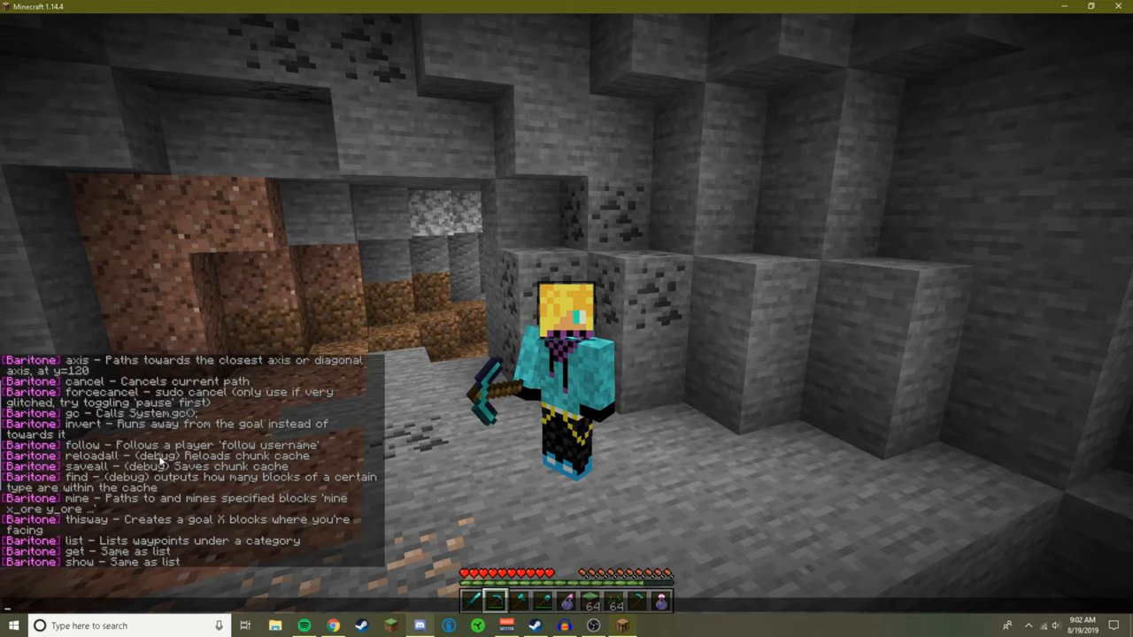
pyautogui.scroll(-3)
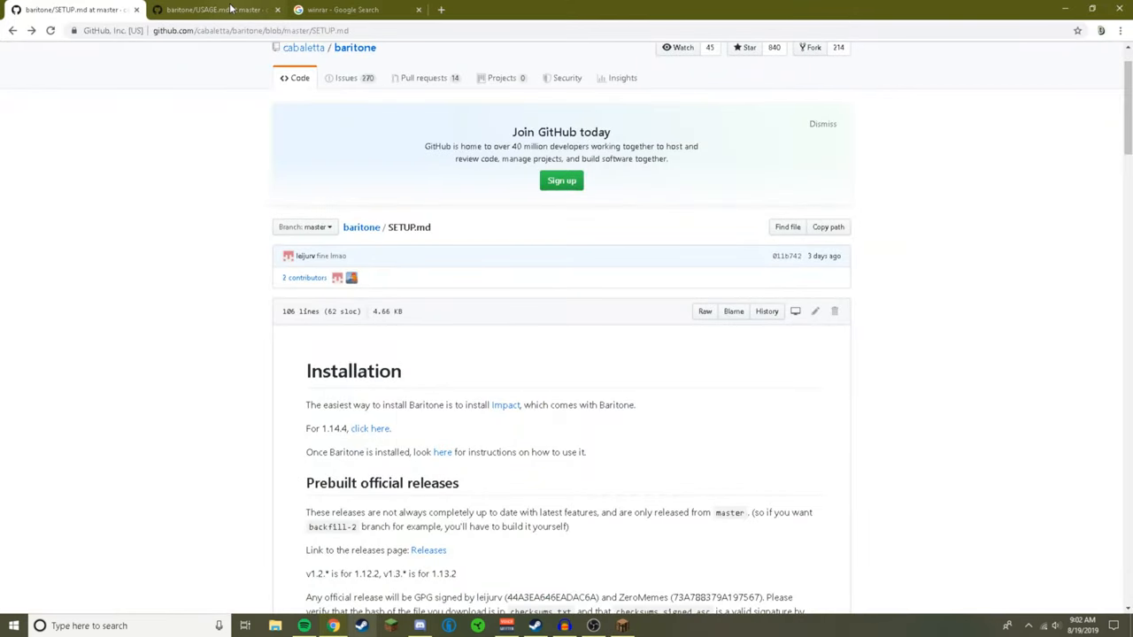
# - Review USAGE.md's commands and highlight the notable Baritone settings list
pyautogui.click(213, 11)
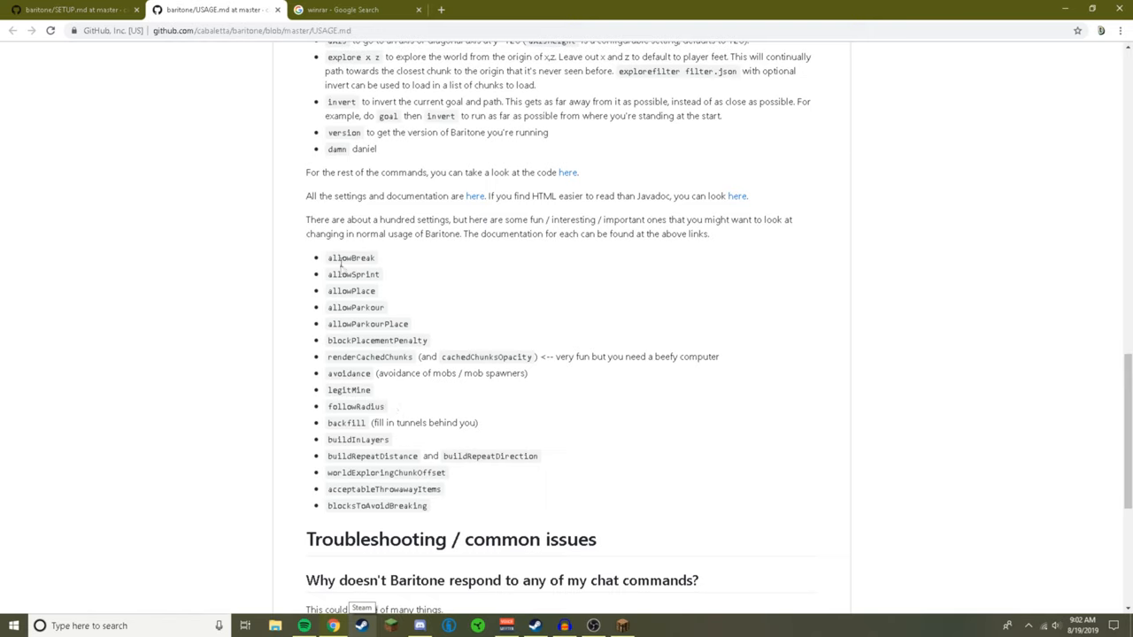
pyautogui.moveTo(327, 258); pyautogui.dragTo(392, 357)
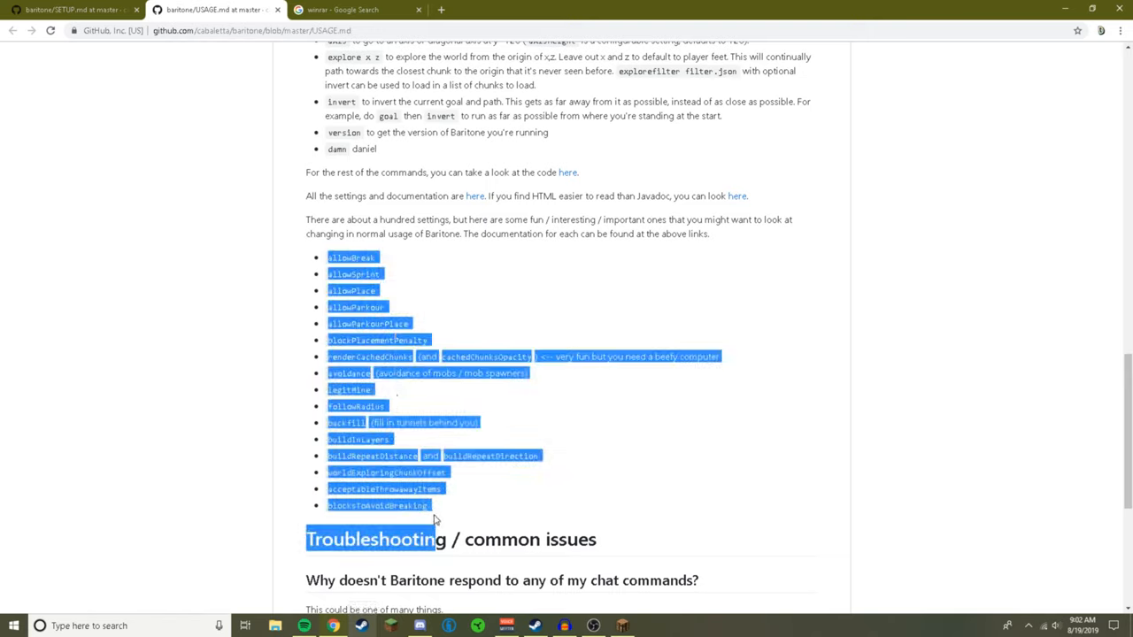
pyautogui.scroll(3)
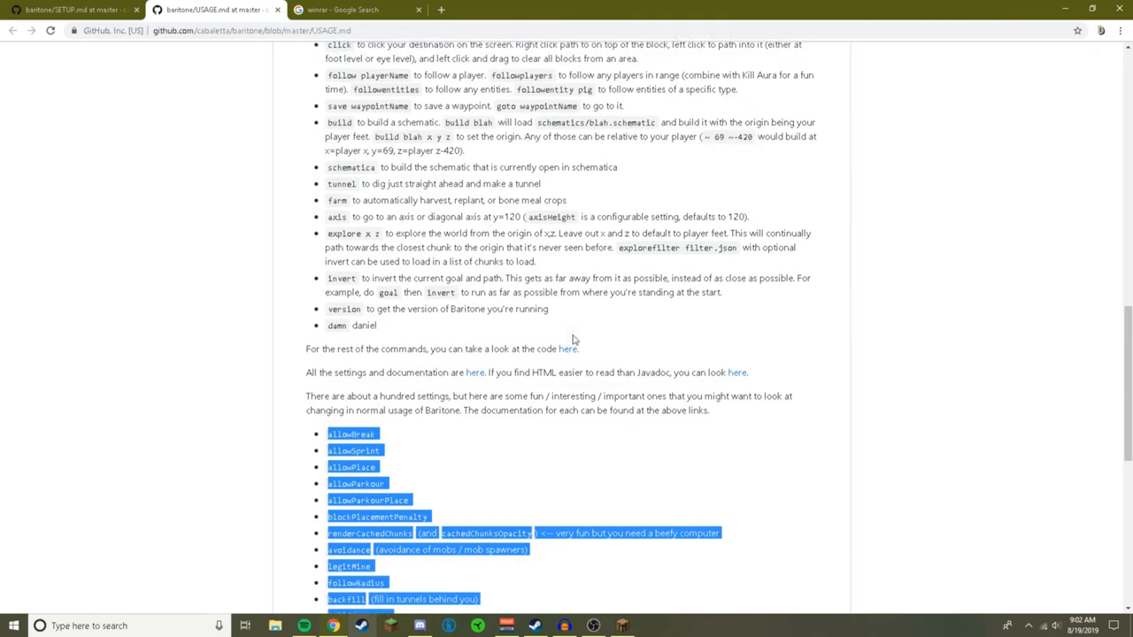
pyautogui.scroll(3)
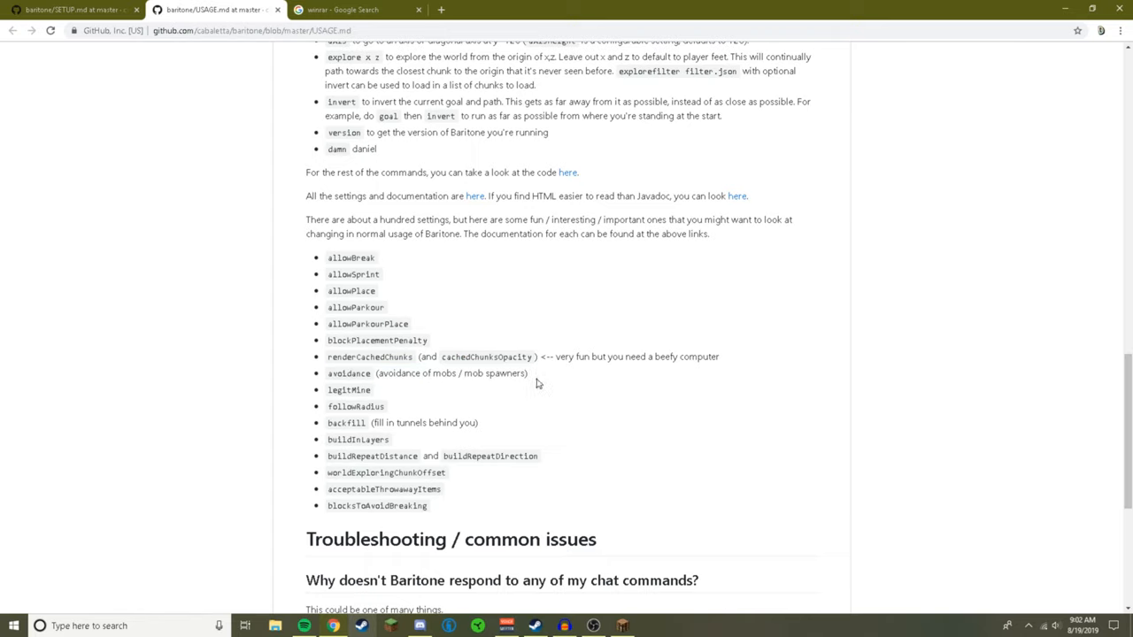
pyautogui.moveTo(616, 613)
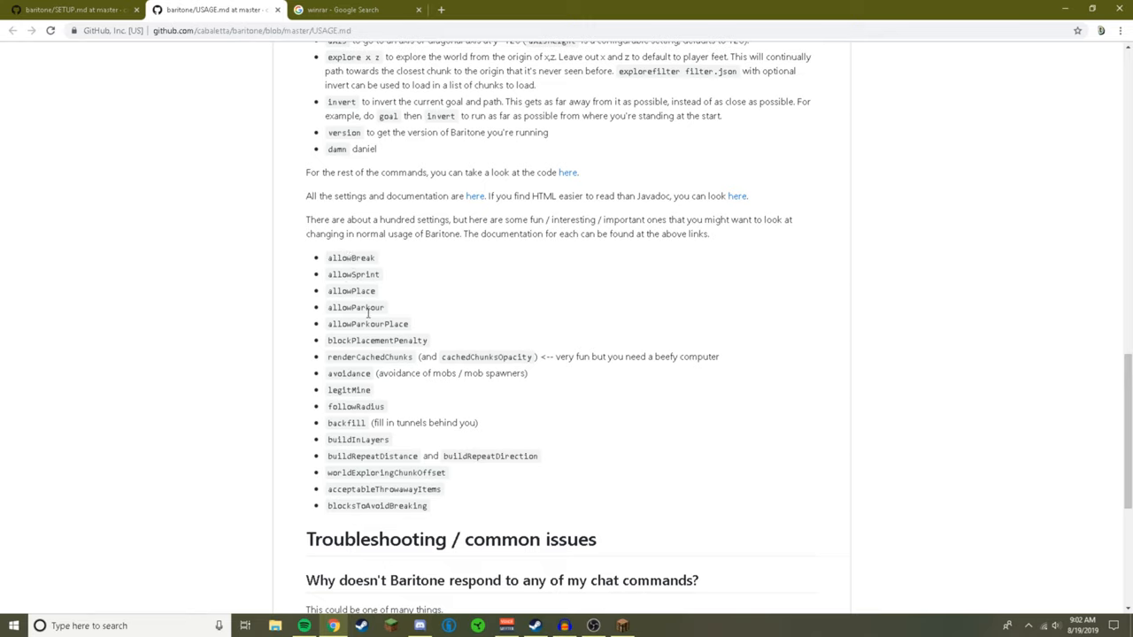
pyautogui.moveTo(407, 528)
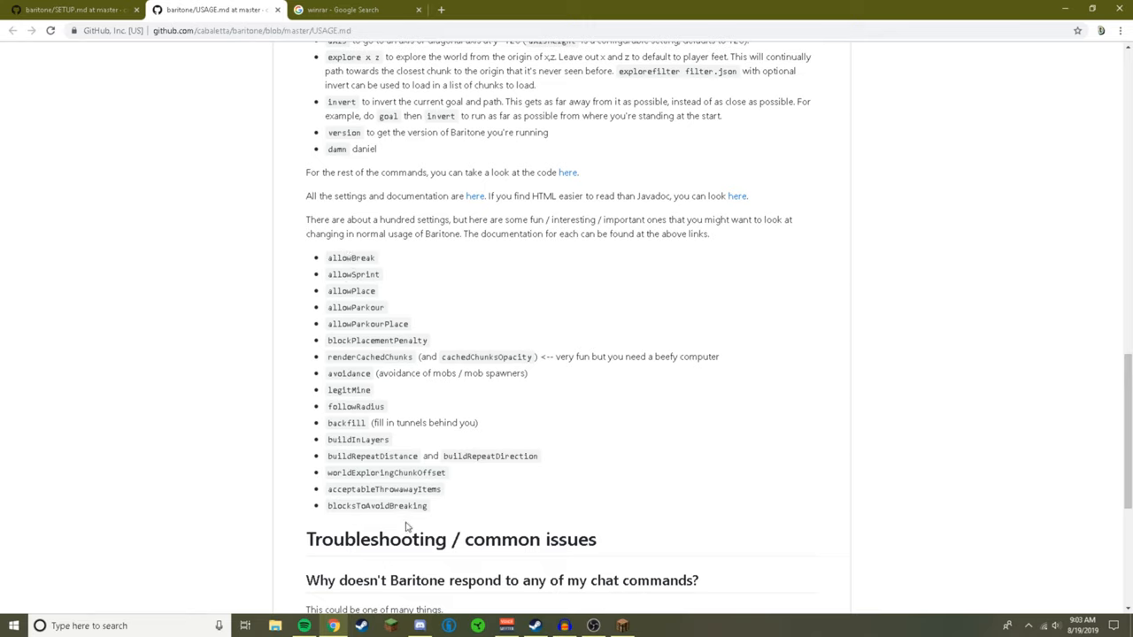
pyautogui.moveTo(365, 527)
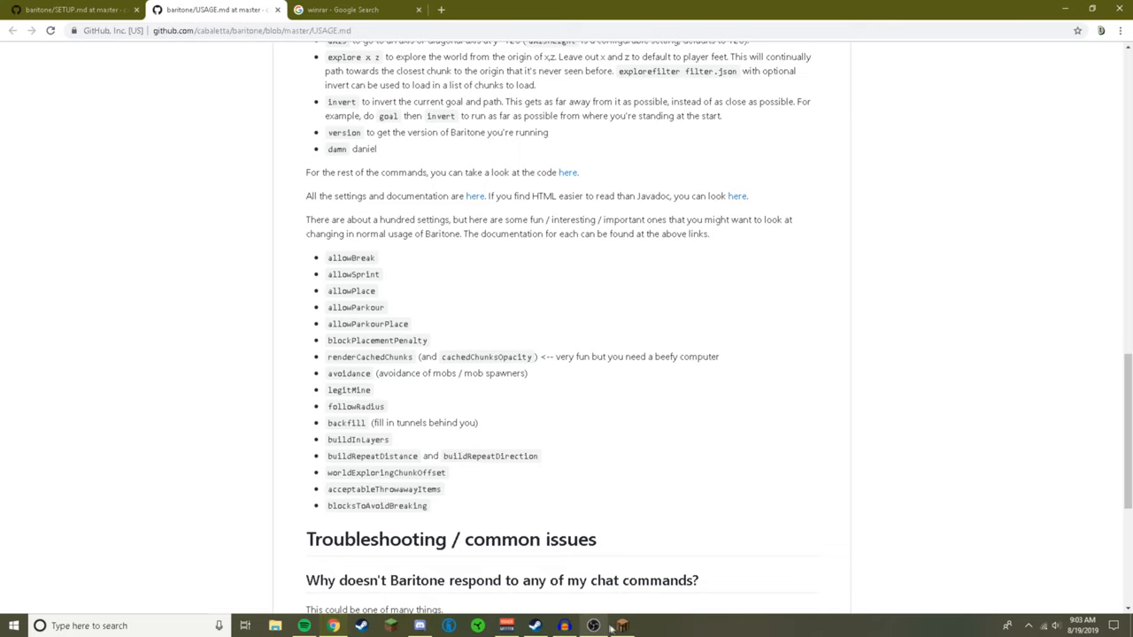
pyautogui.scroll(3)
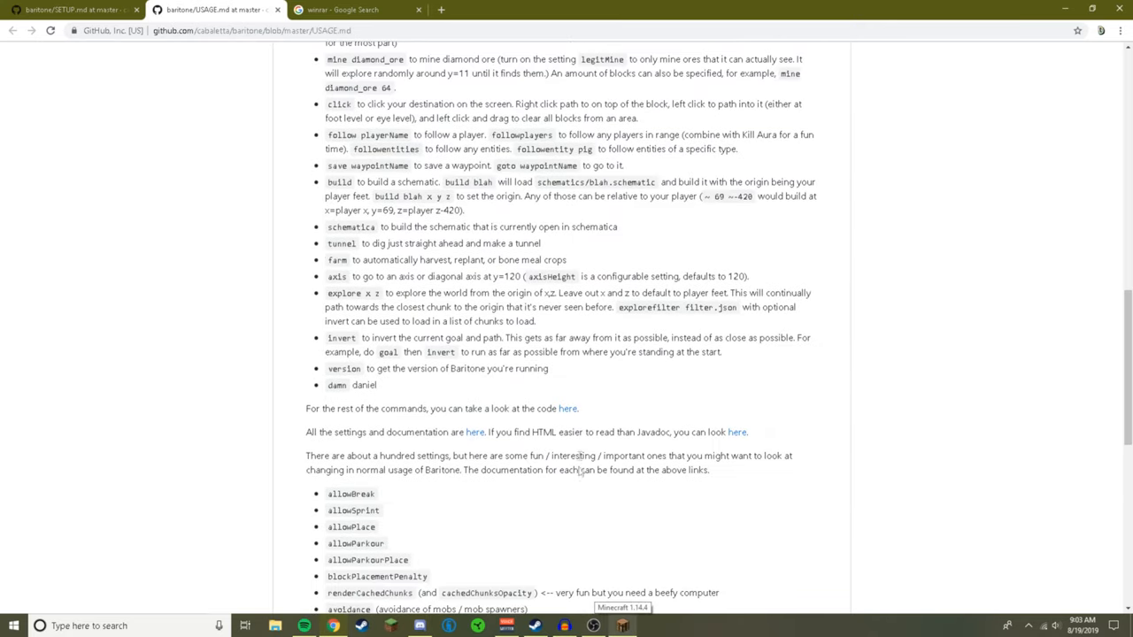
pyautogui.moveTo(545, 520)
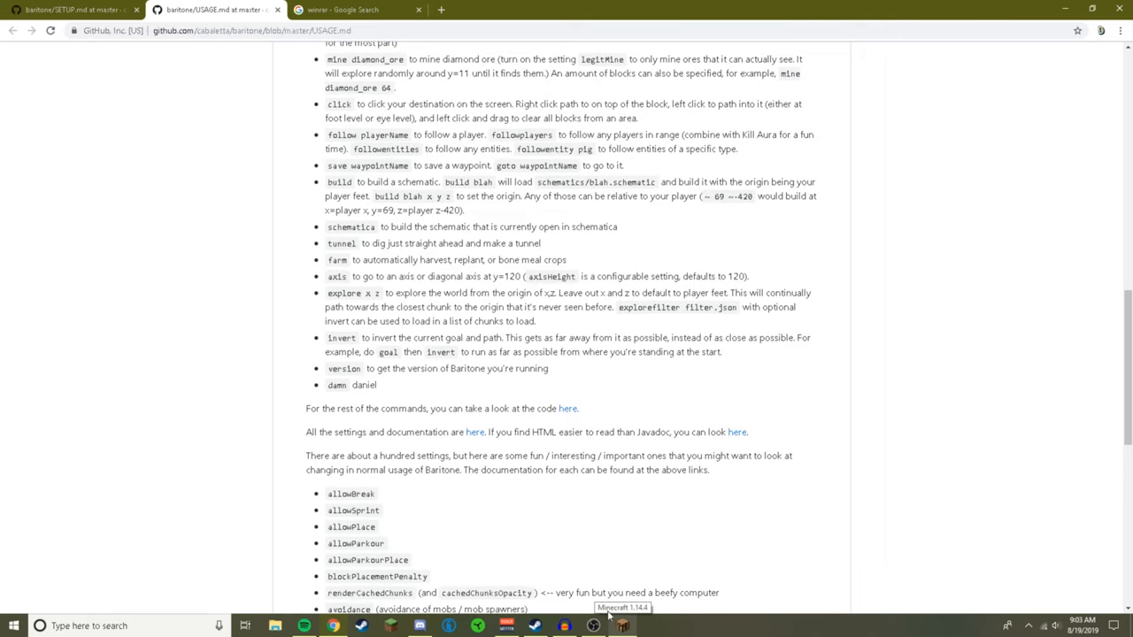
pyautogui.moveTo(605, 627)
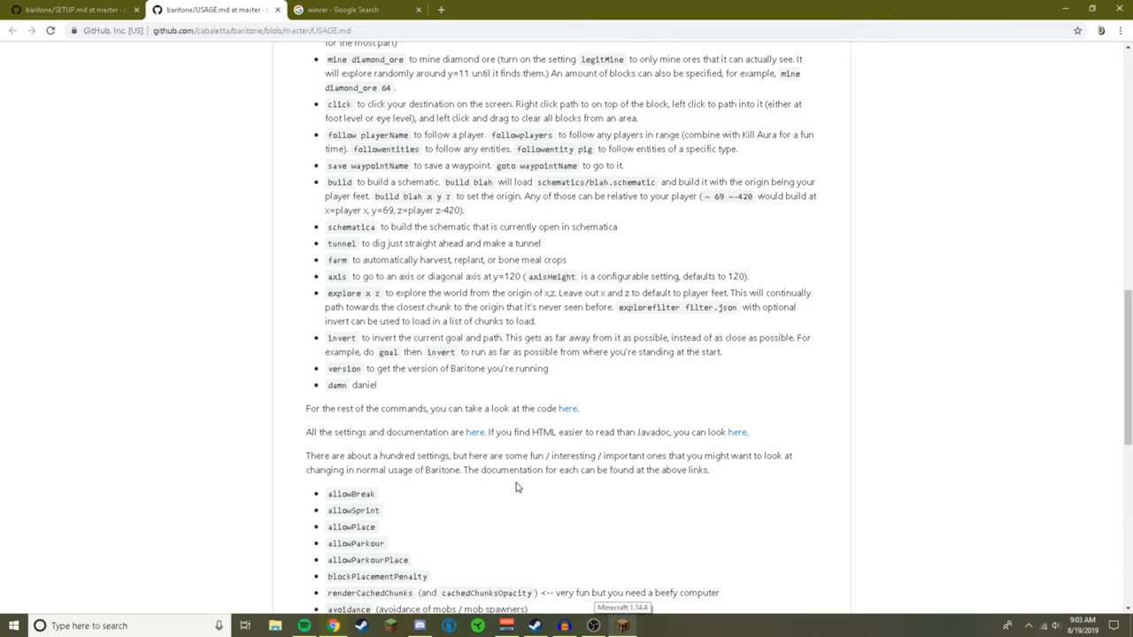
pyautogui.moveTo(344, 260)
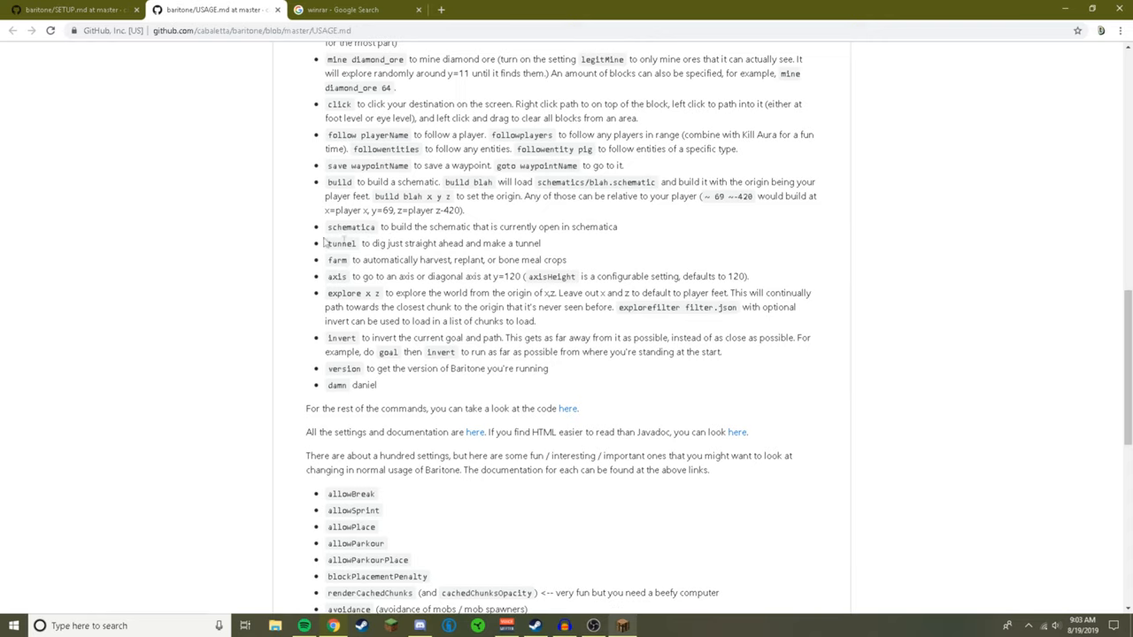
# - Return to the running Minecraft window from the taskbar
pyautogui.click(623, 626)
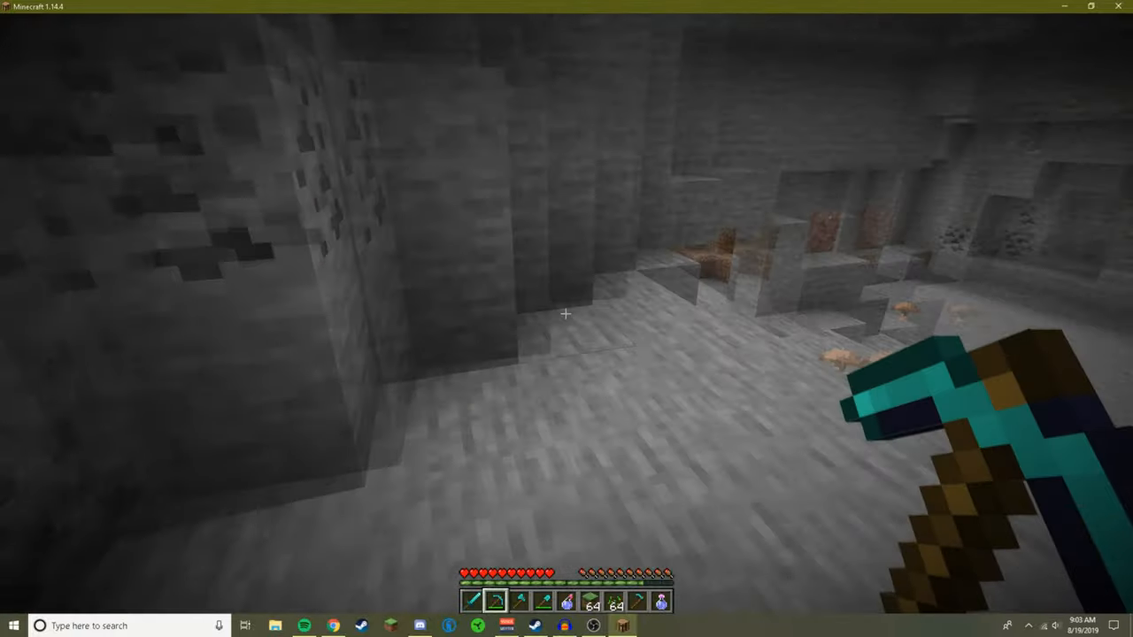
pyautogui.moveTo(566, 319)
pyautogui.write('/g')
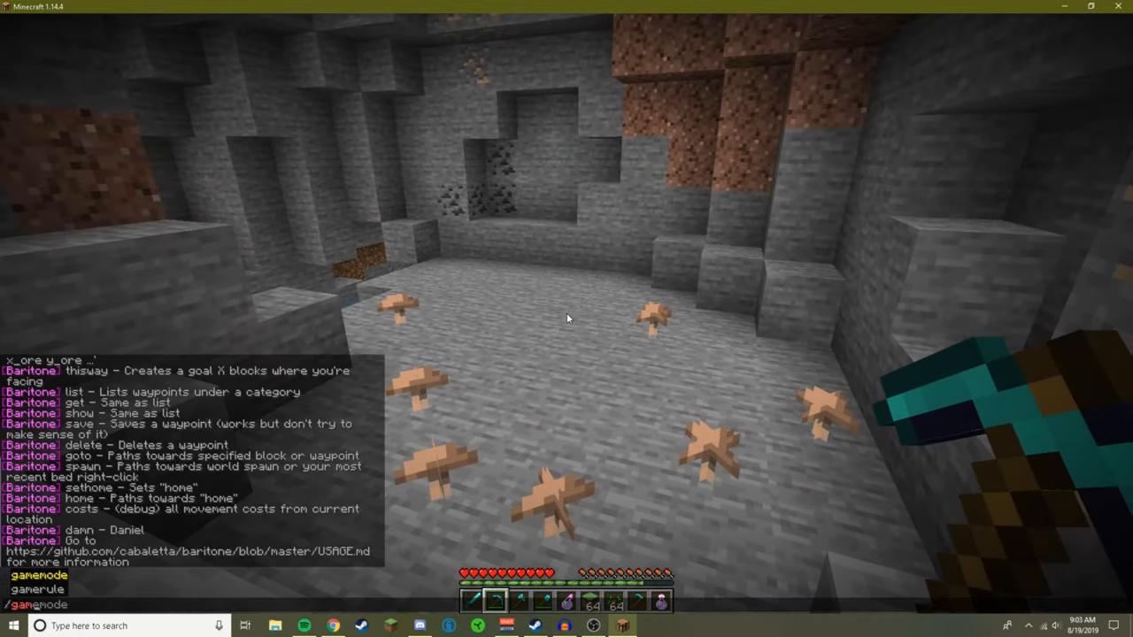
# - Switch to creative gamemode and bring up the creative item inventory
pyautogui.write('adventure')
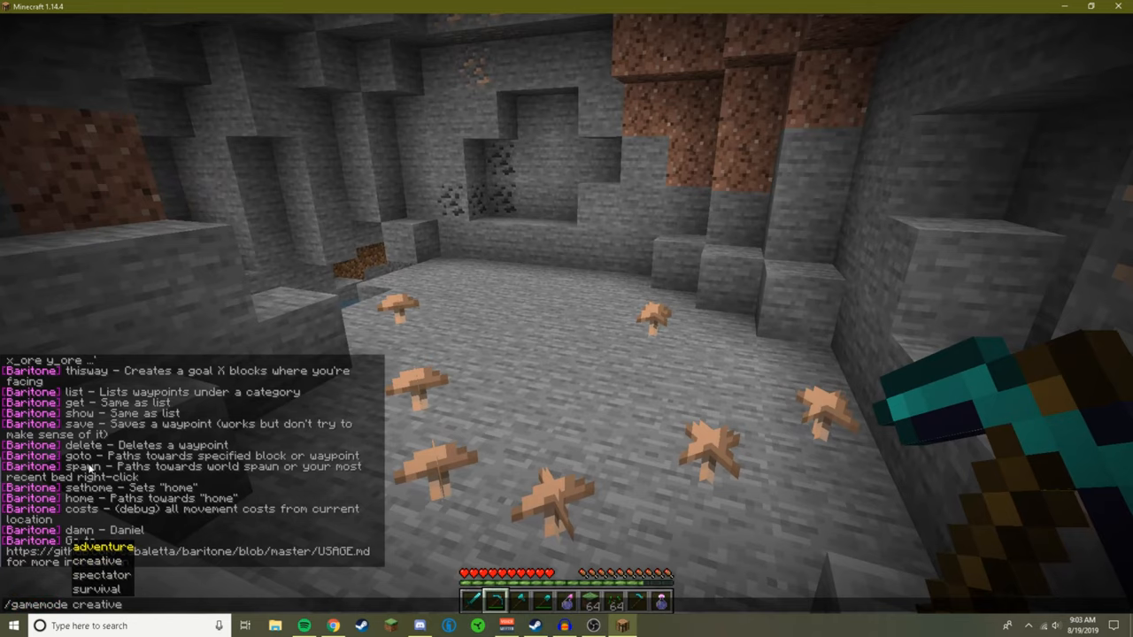
pyautogui.press('Return')
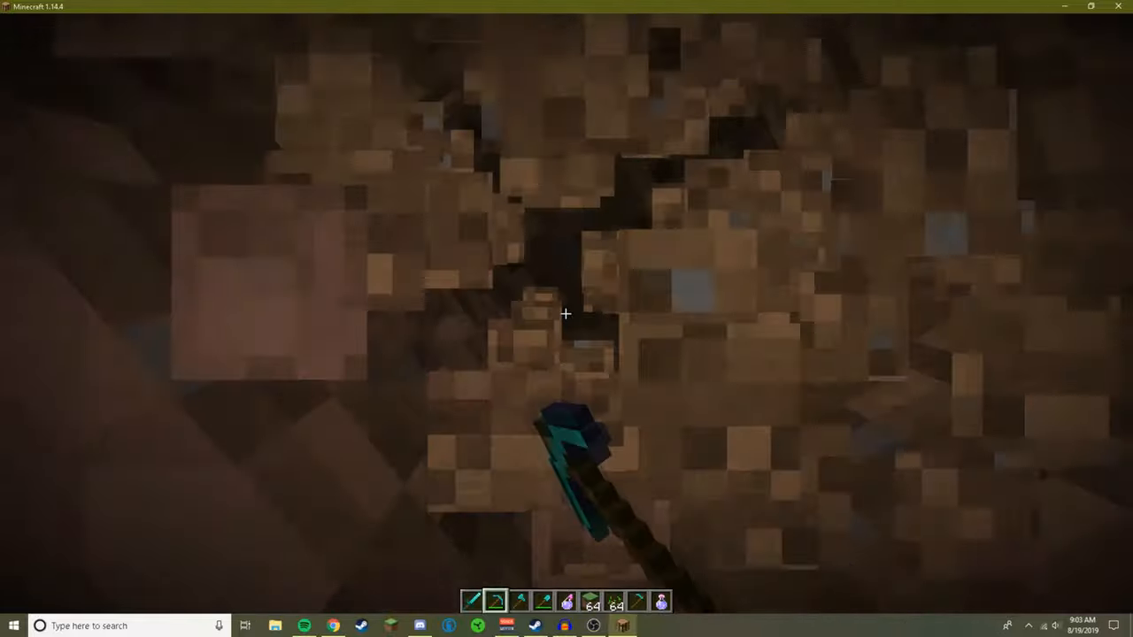
pyautogui.press('e')
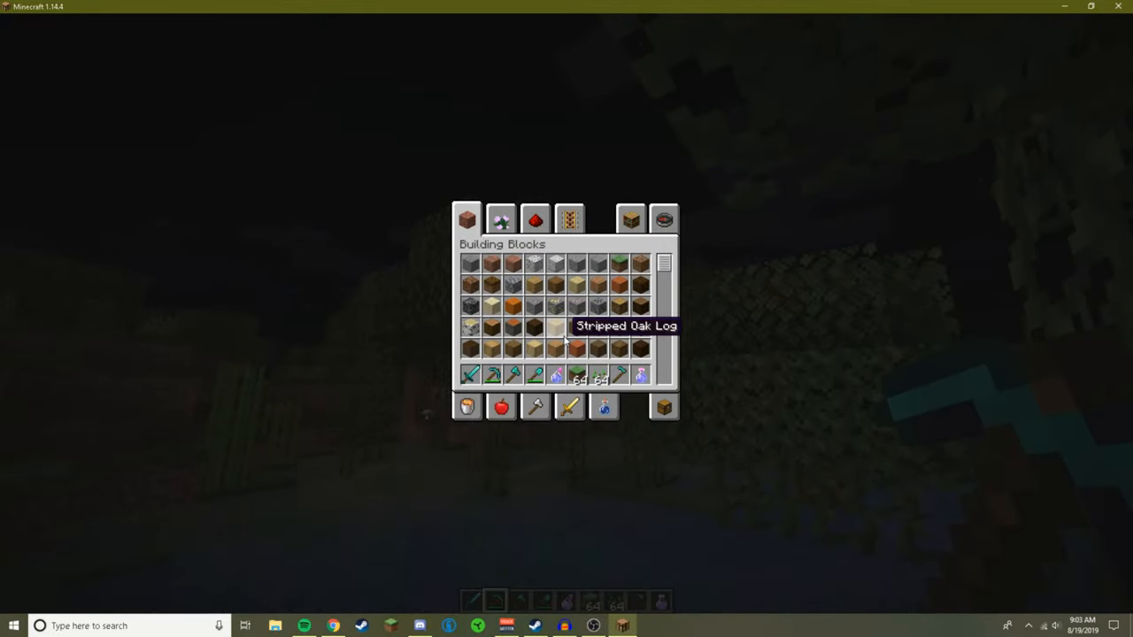
# - Close the creative inventory to return to the world near the sugarcane
pyautogui.press('Escape')
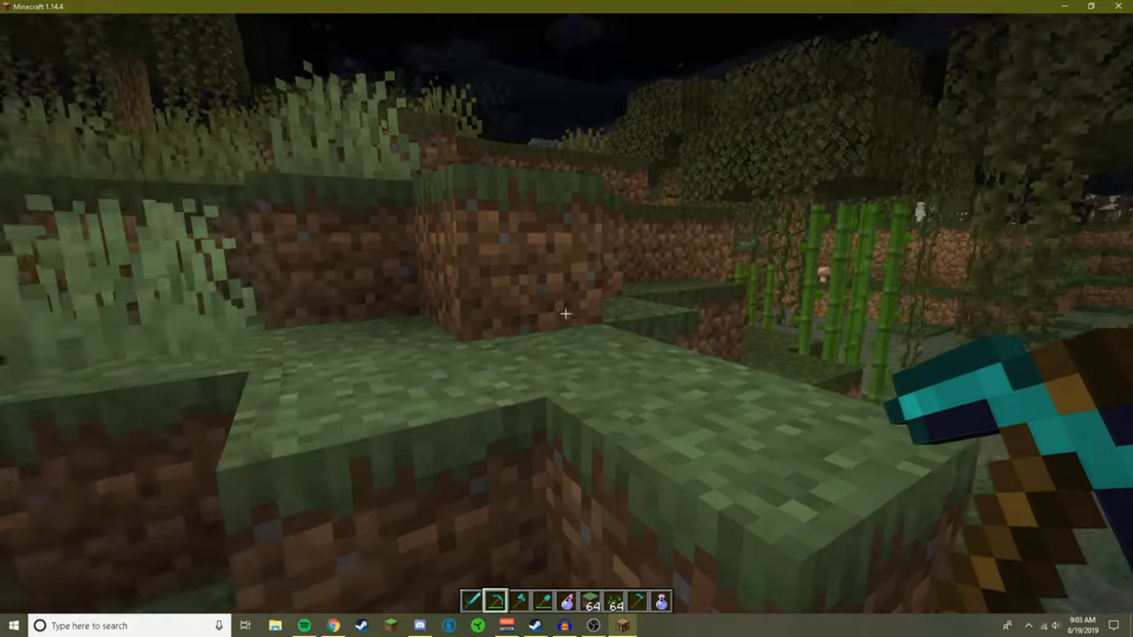
pyautogui.moveTo(566, 319)
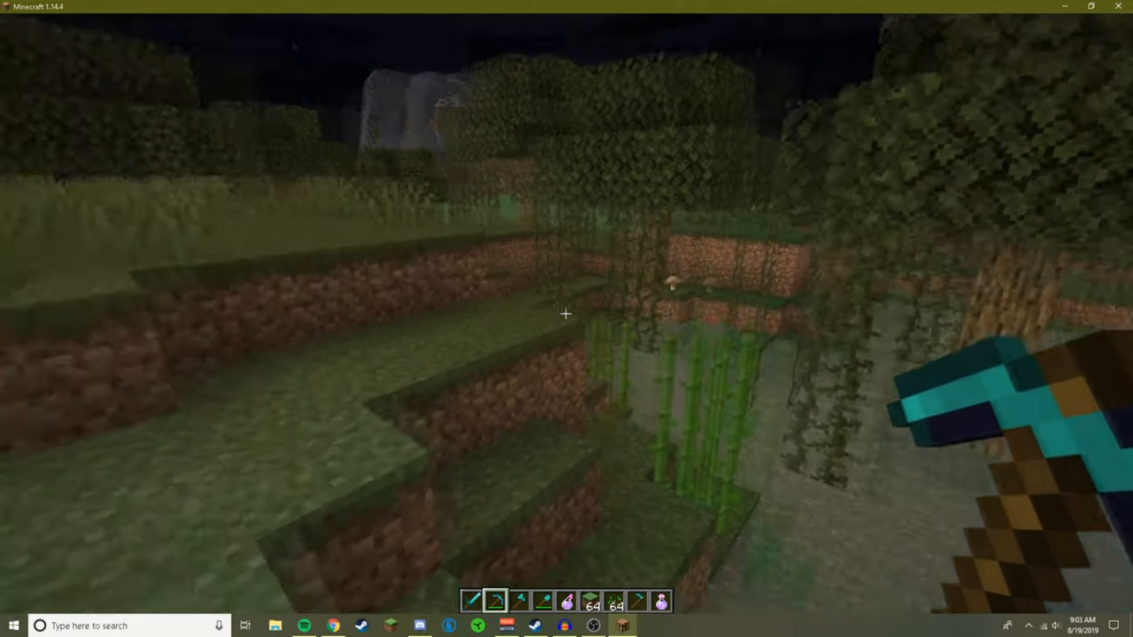
pyautogui.moveTo(567, 318)
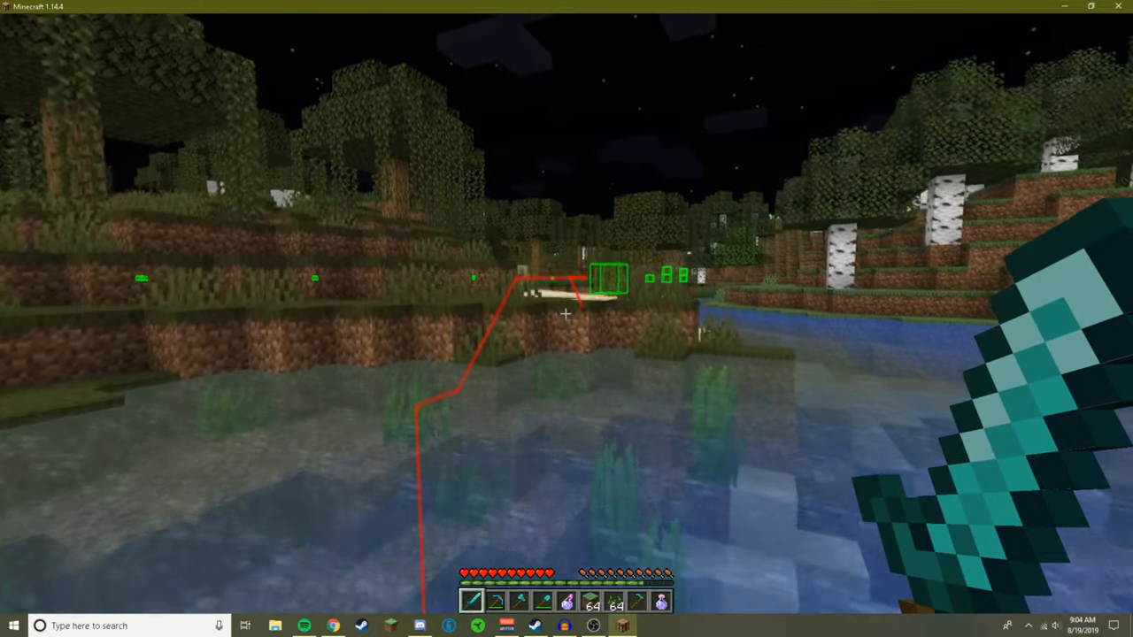
pyautogui.moveTo(566, 315)
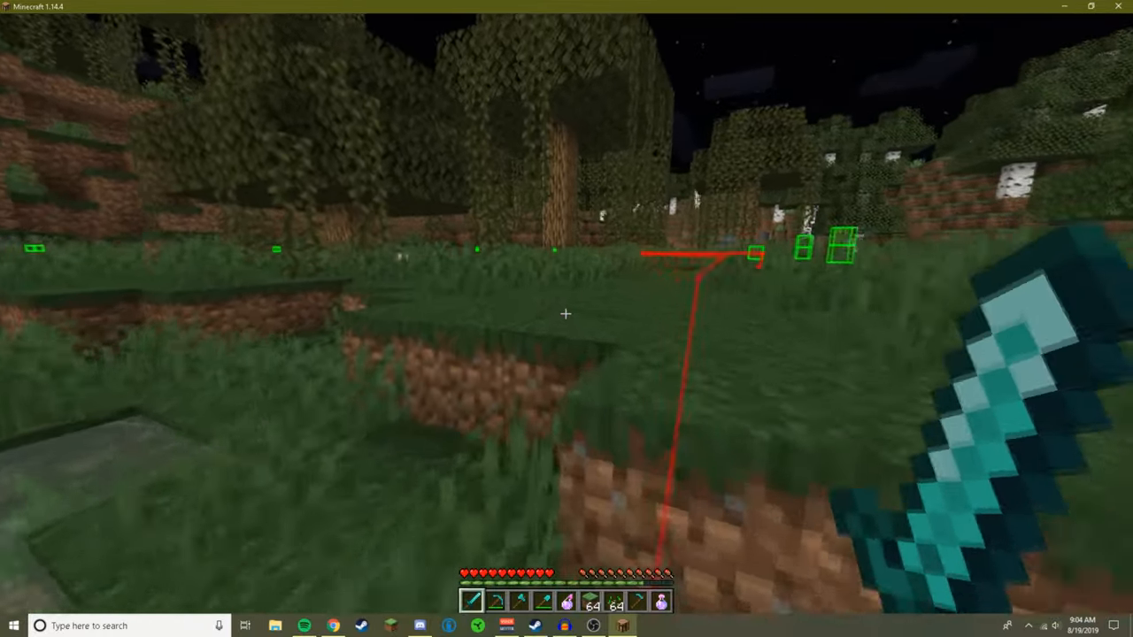
pyautogui.moveTo(566, 319)
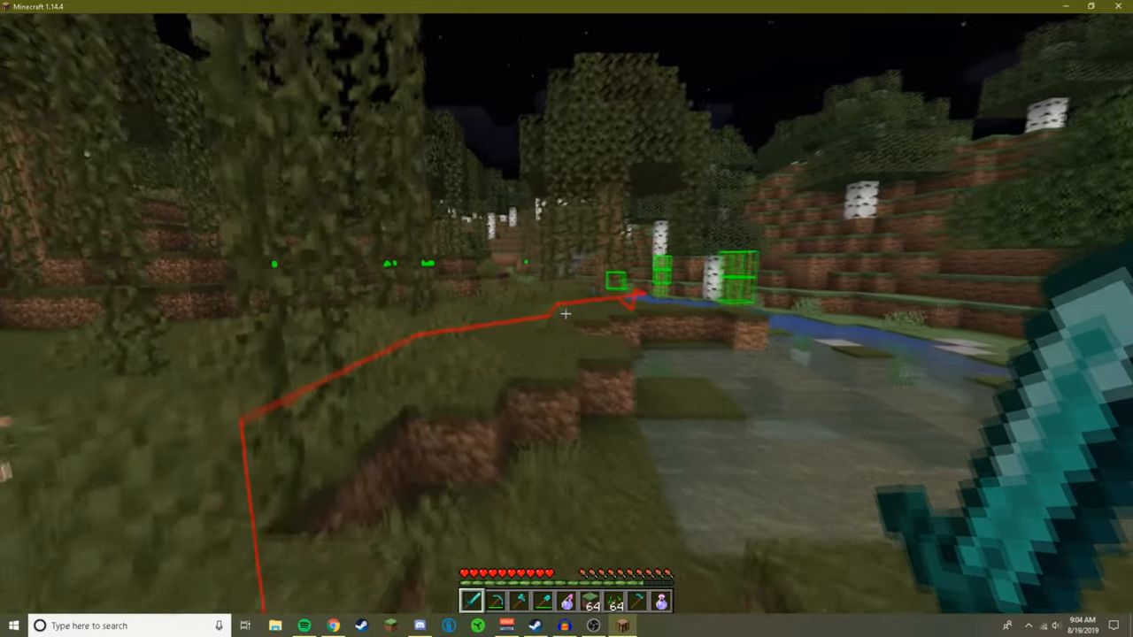
pyautogui.moveTo(567, 318)
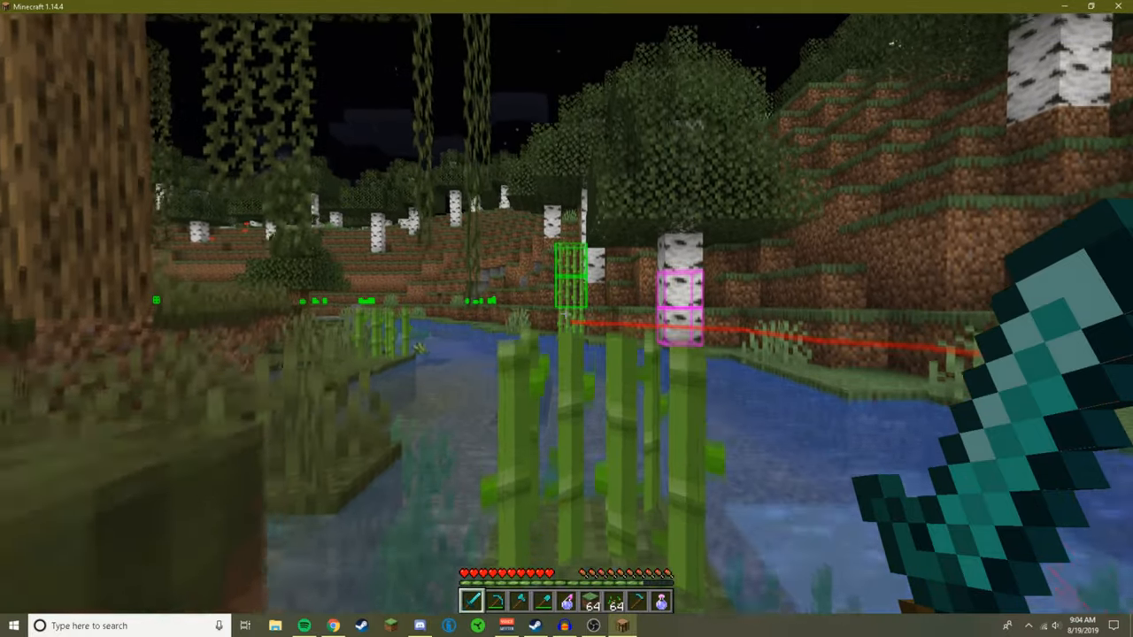
# - Cancel Baritone's sugarcane farming with #cancel in chat
pyautogui.press('t')
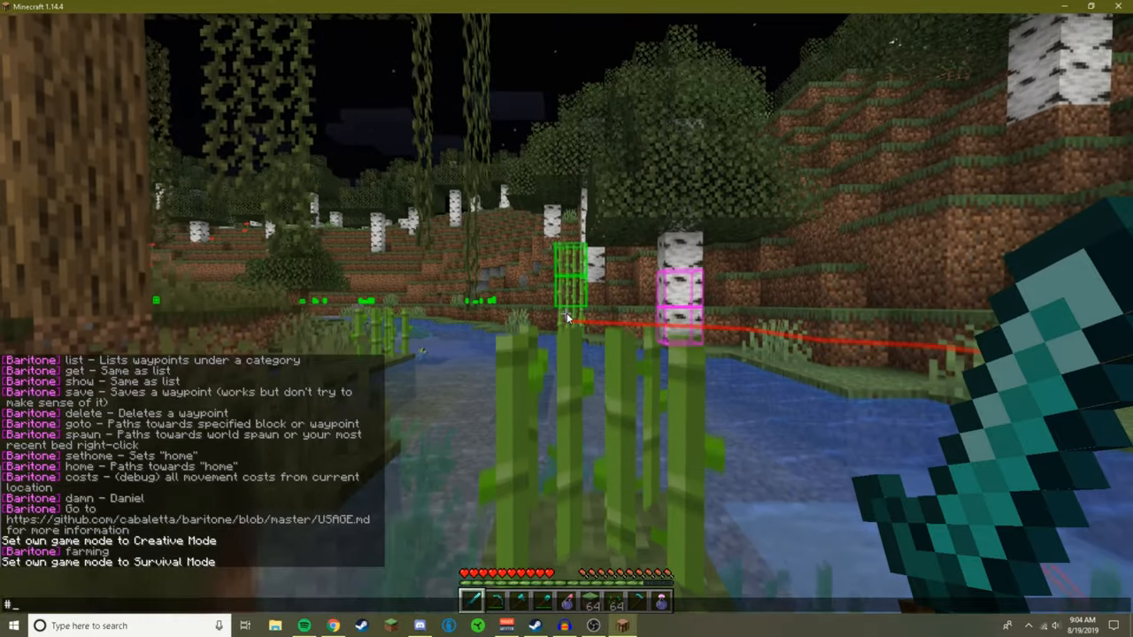
pyautogui.write('caN')
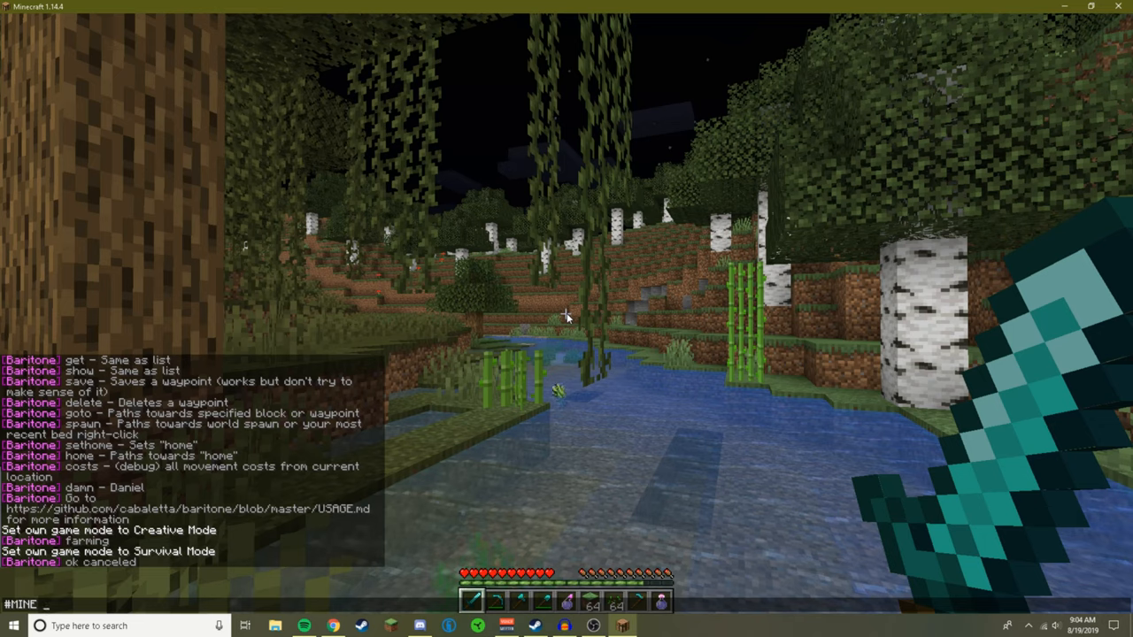
# - Order Baritone to mine one diamond ore with #mine diamond_ore 1
pyautogui.write('DIAMOND')
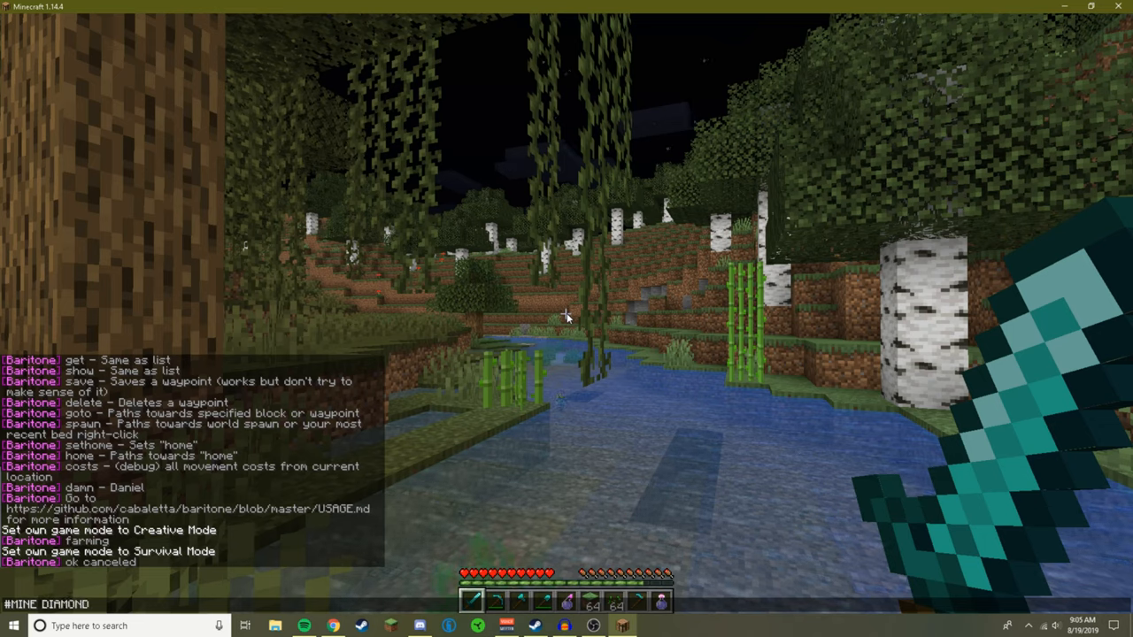
pyautogui.write('_ORE')
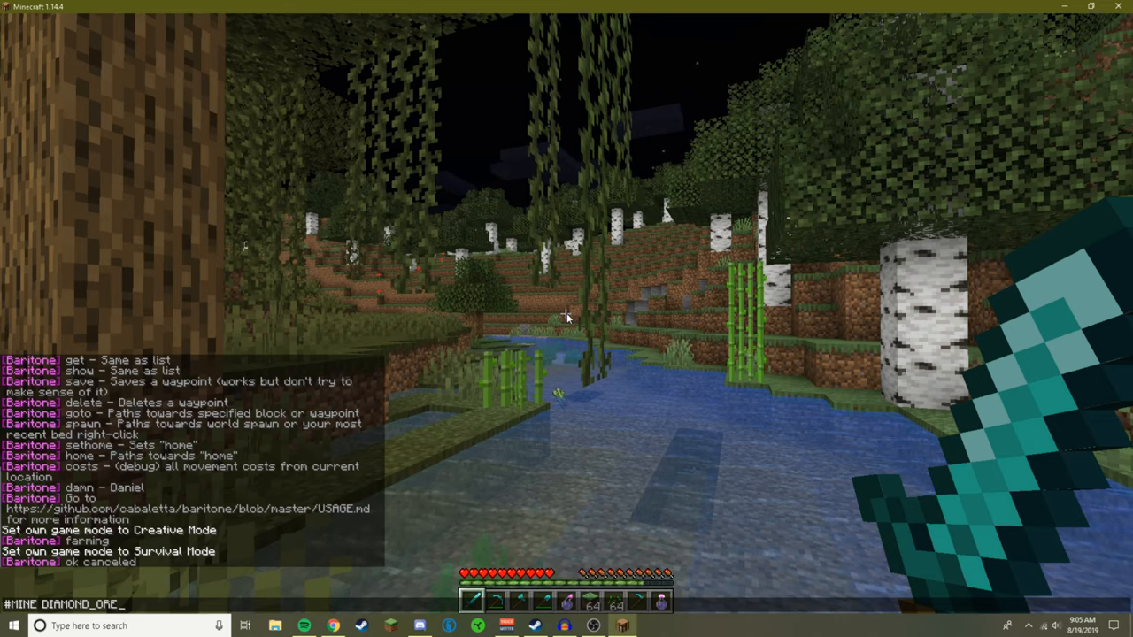
pyautogui.write('1')
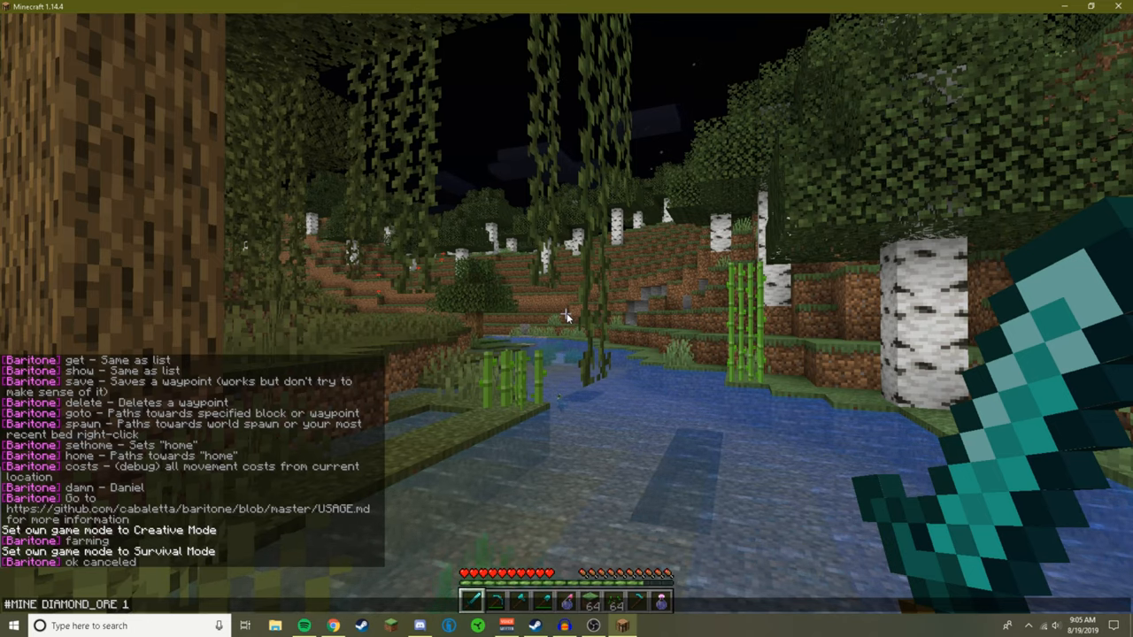
pyautogui.press('Return')
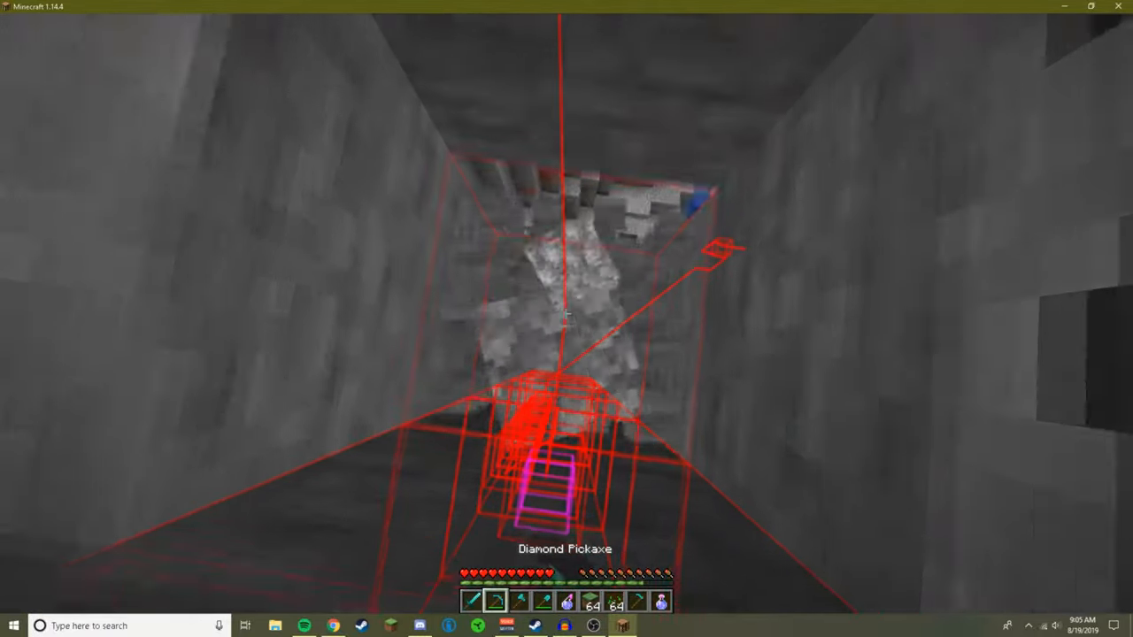
pyautogui.moveTo(567, 319)
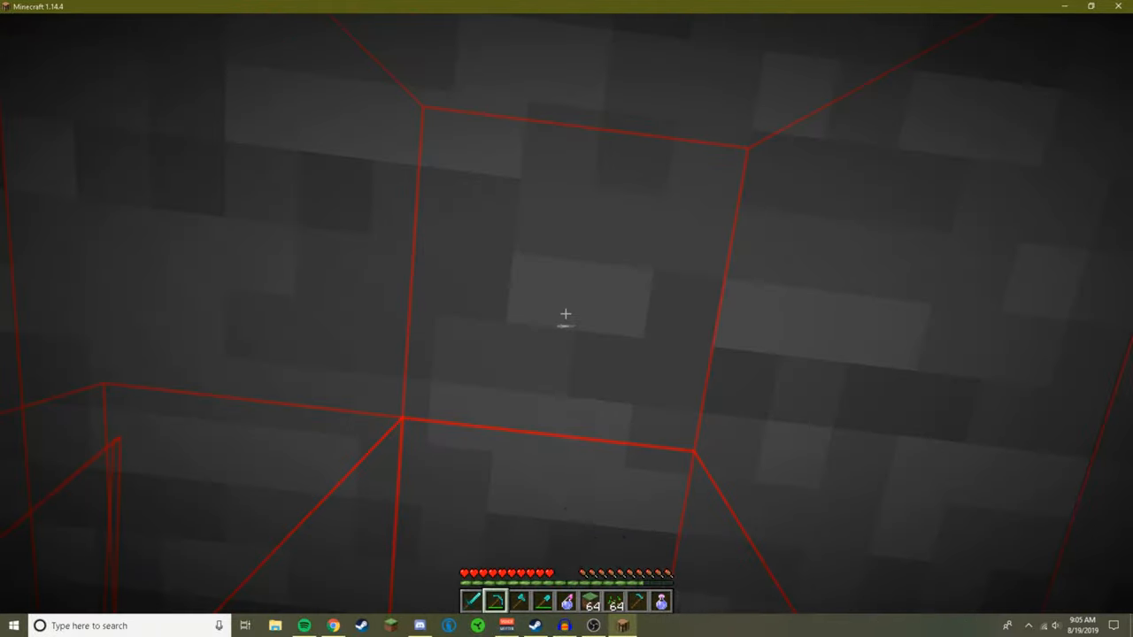
pyautogui.moveTo(566, 315)
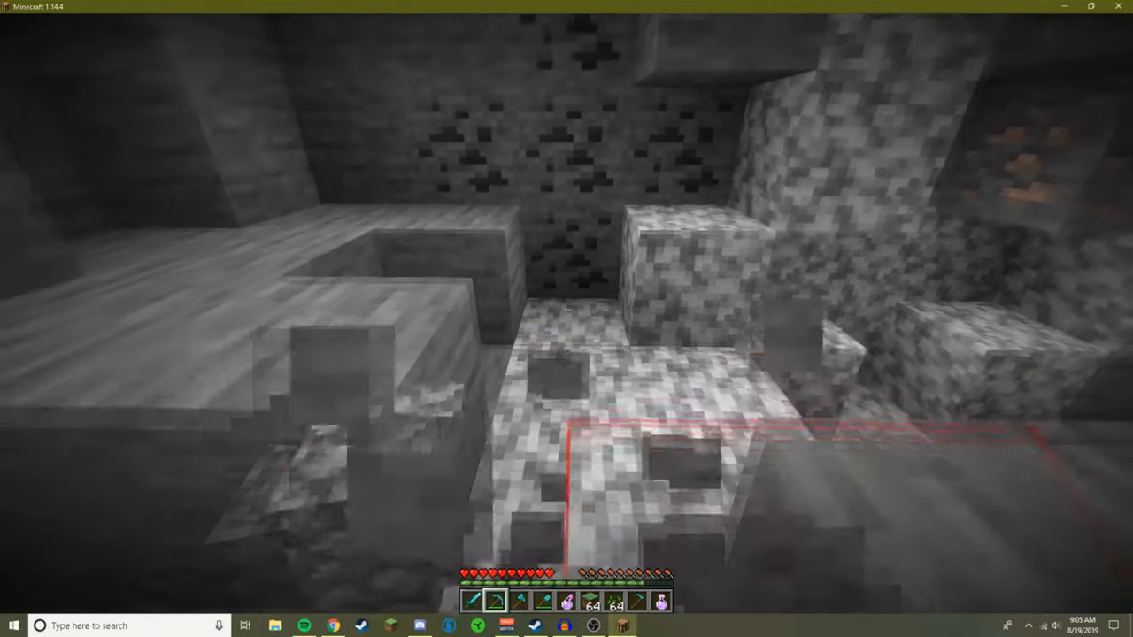
pyautogui.moveTo(566, 313)
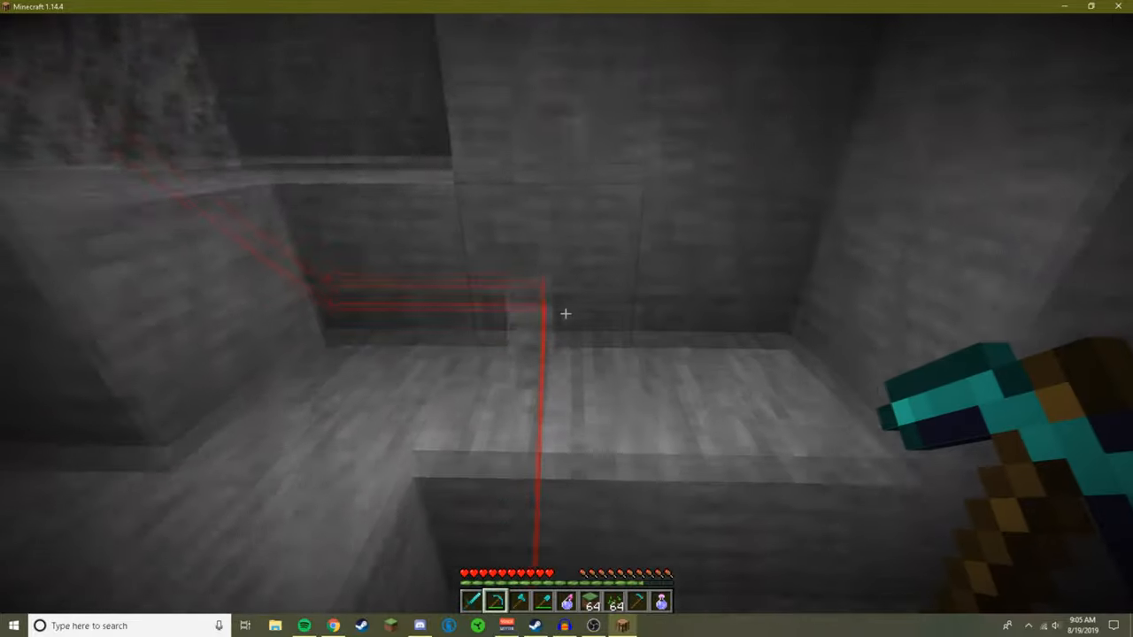